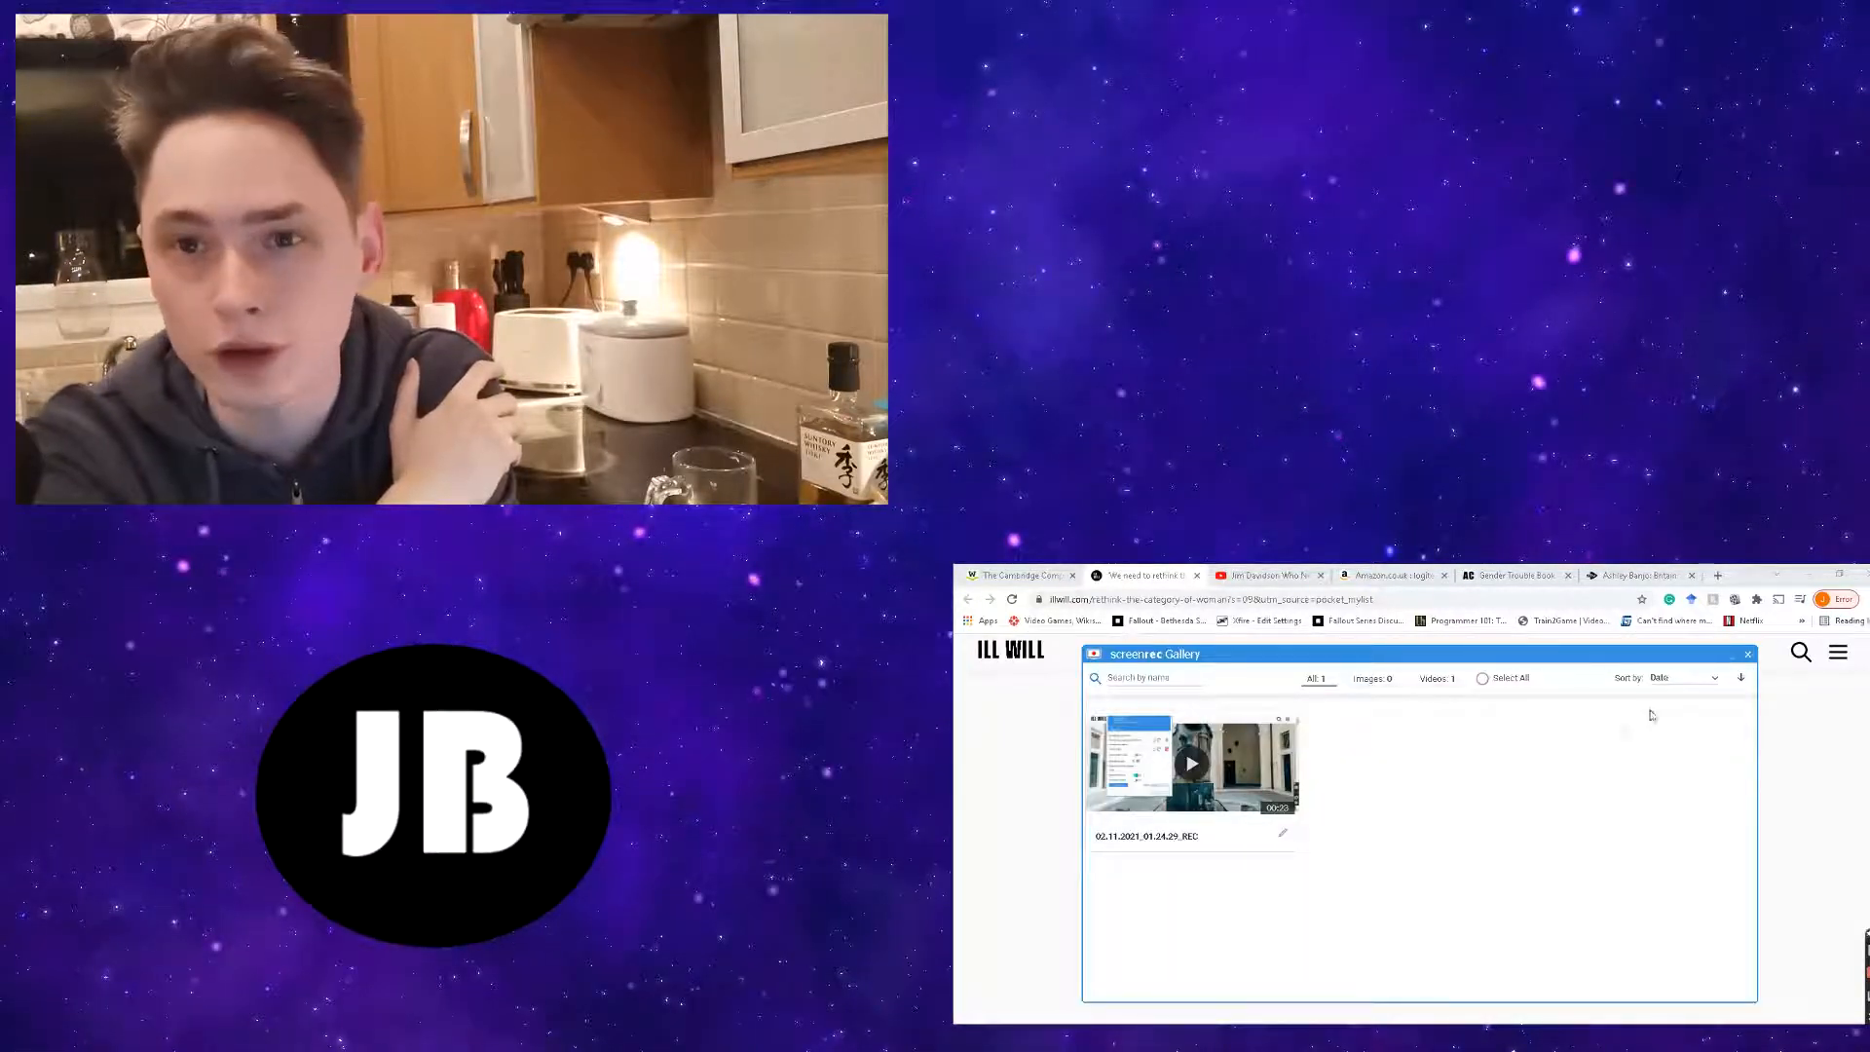
- Close Screencastify's recordings gallery to reveal the Judith Butler interview article
left_click(1745, 655)
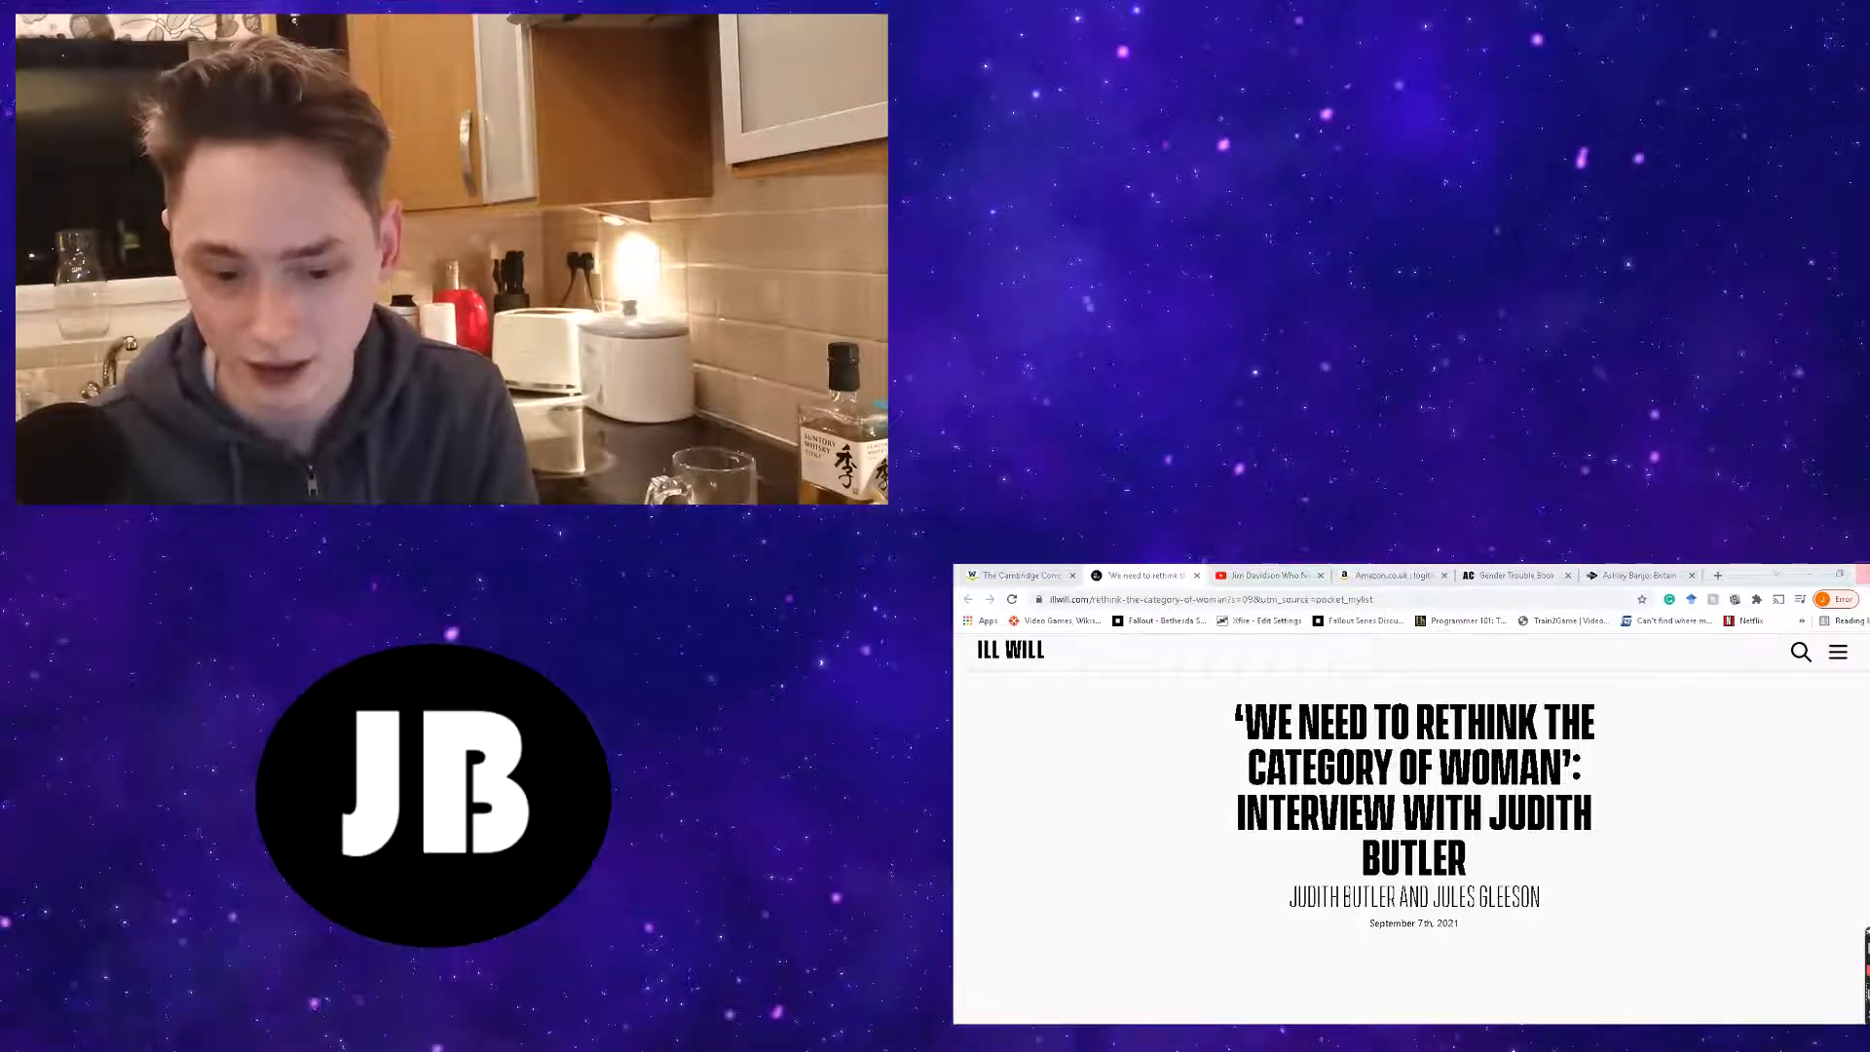
scroll("down", 3)
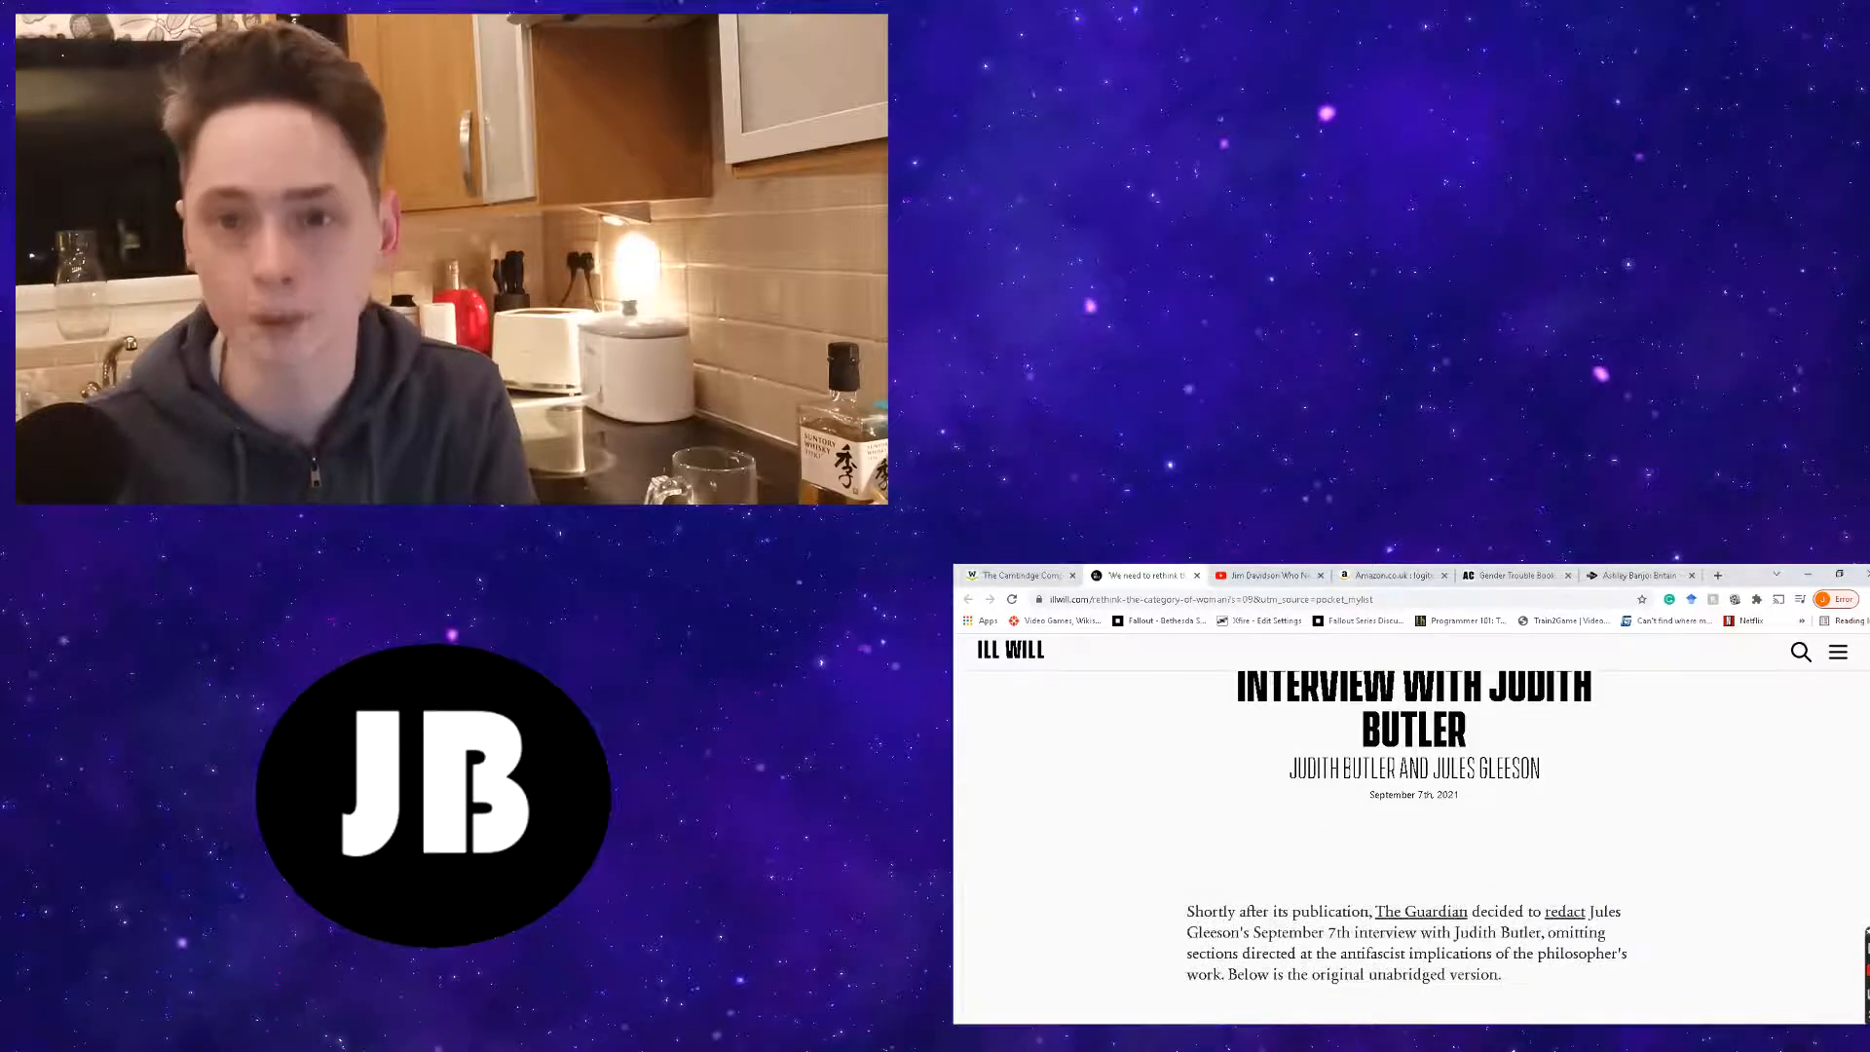
scroll("up", 3)
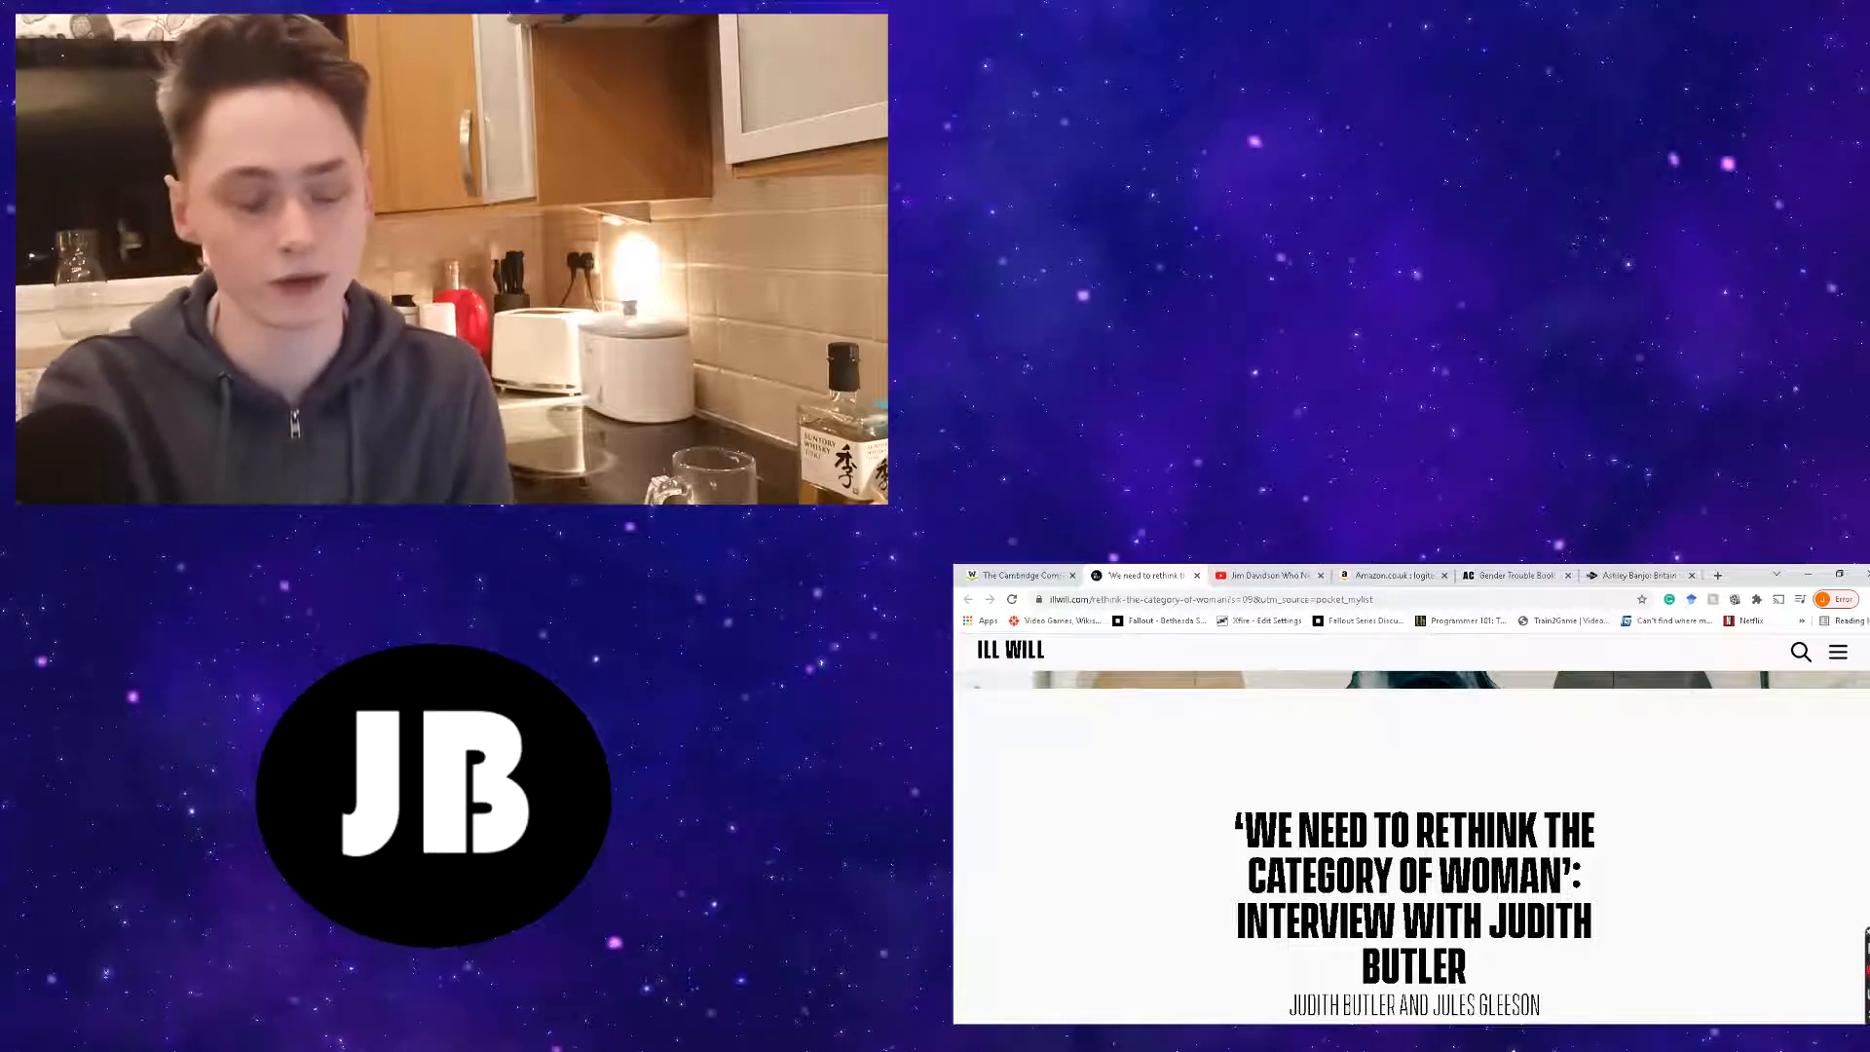
- Scroll past the introduction to the first question on what Gender Trouble aimed to achieve
scroll("down", 3)
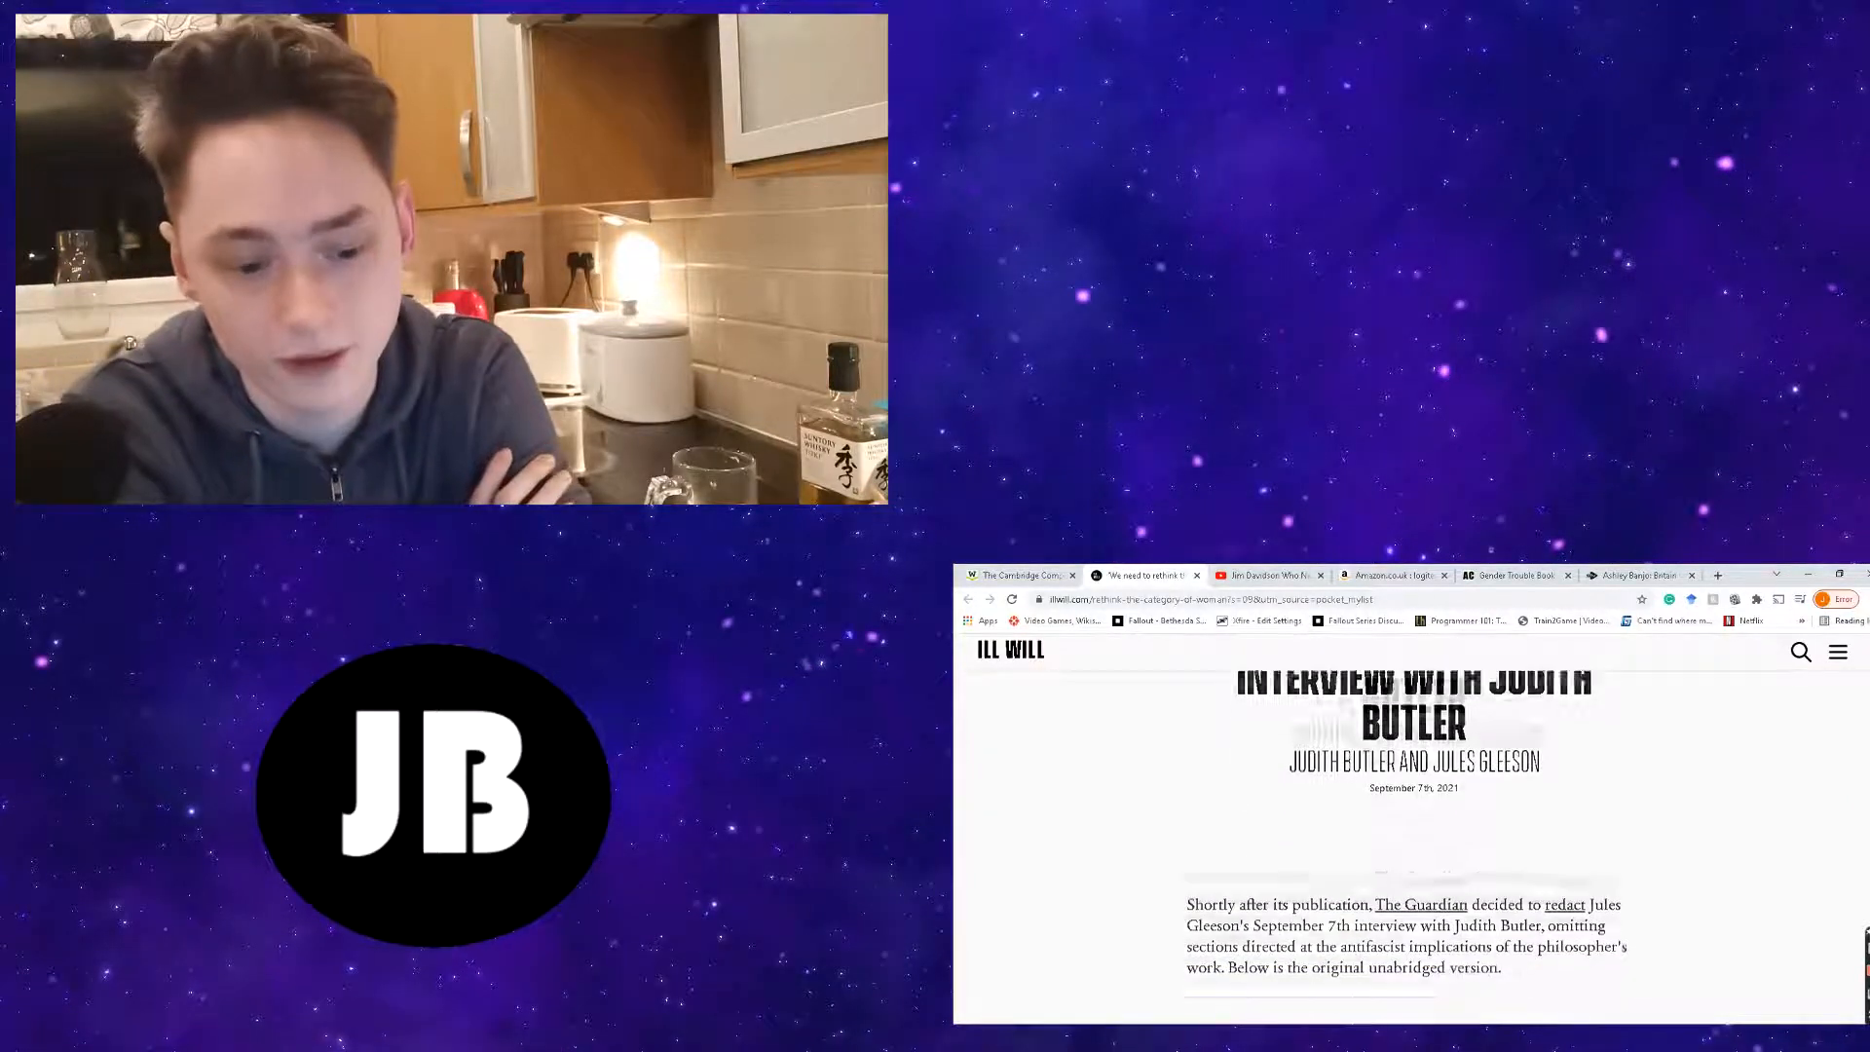
scroll("down", 3)
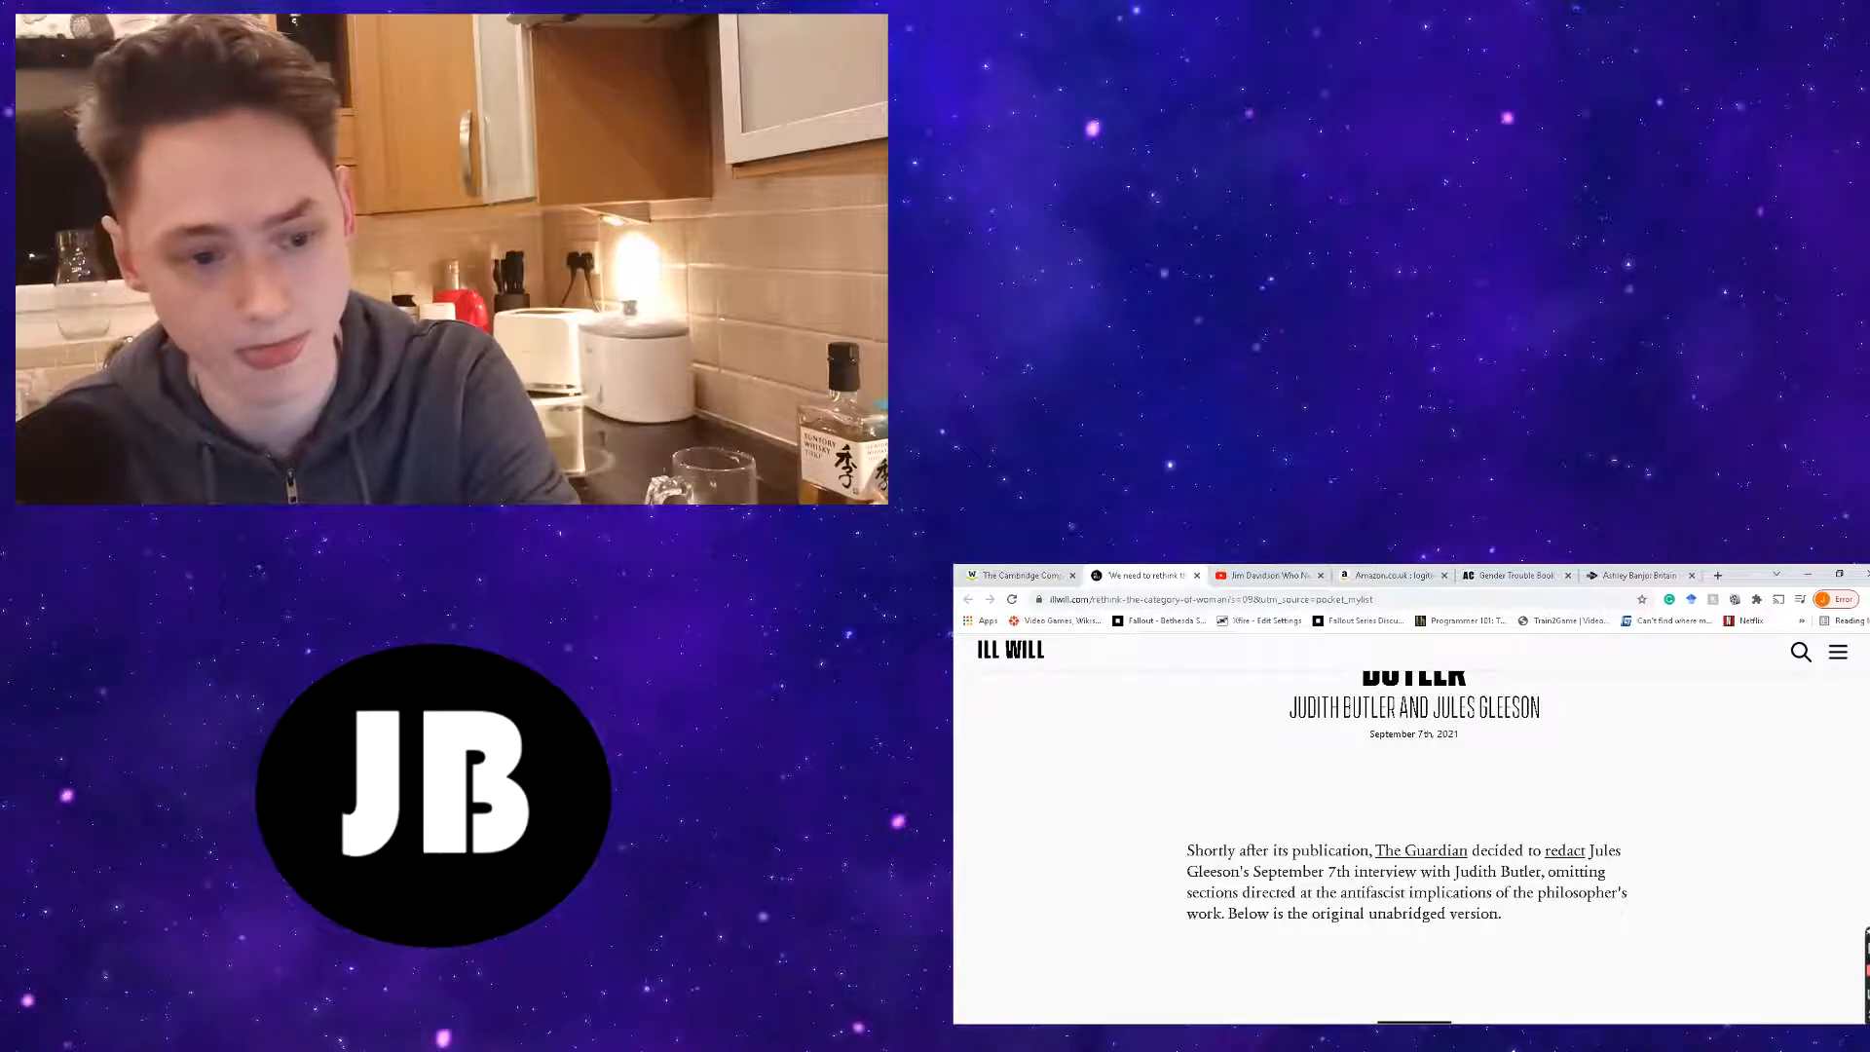
scroll("down", 3)
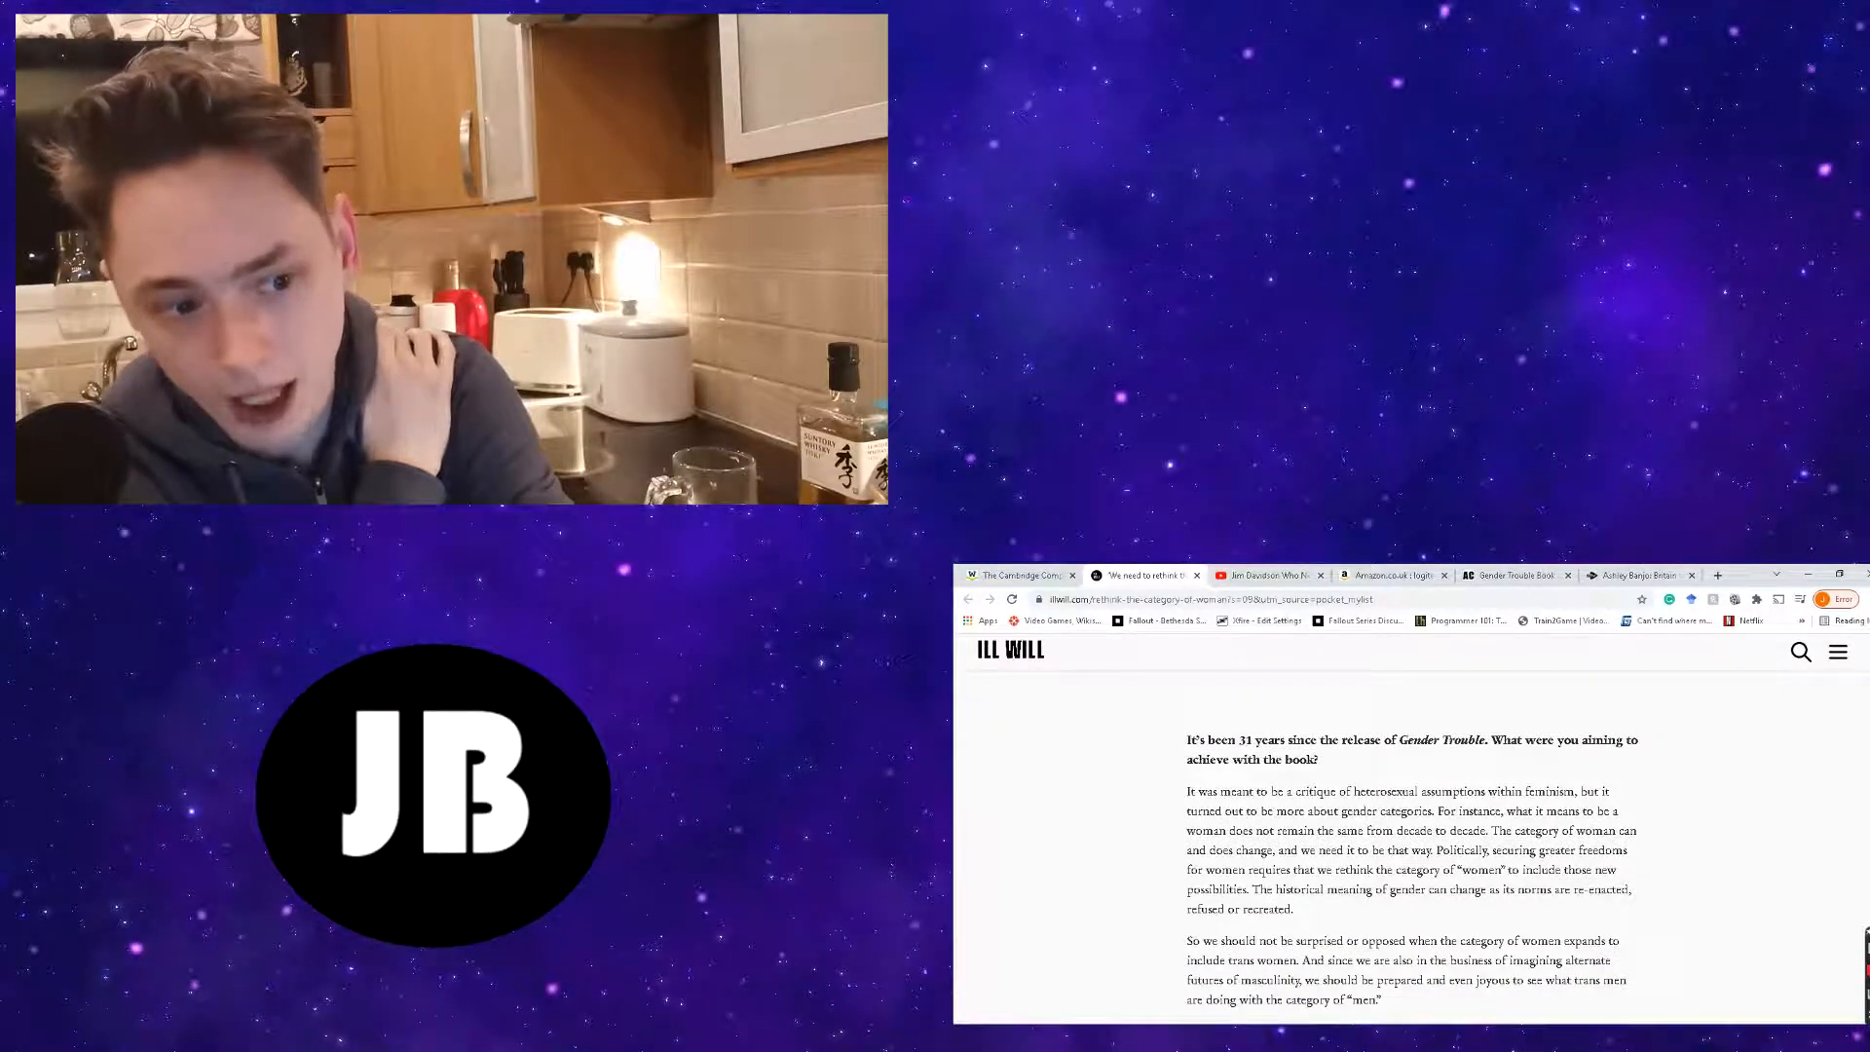
- Scroll back to the headline, then down again to the first Gender Trouble question and Butler's answer
scroll("up", 3)
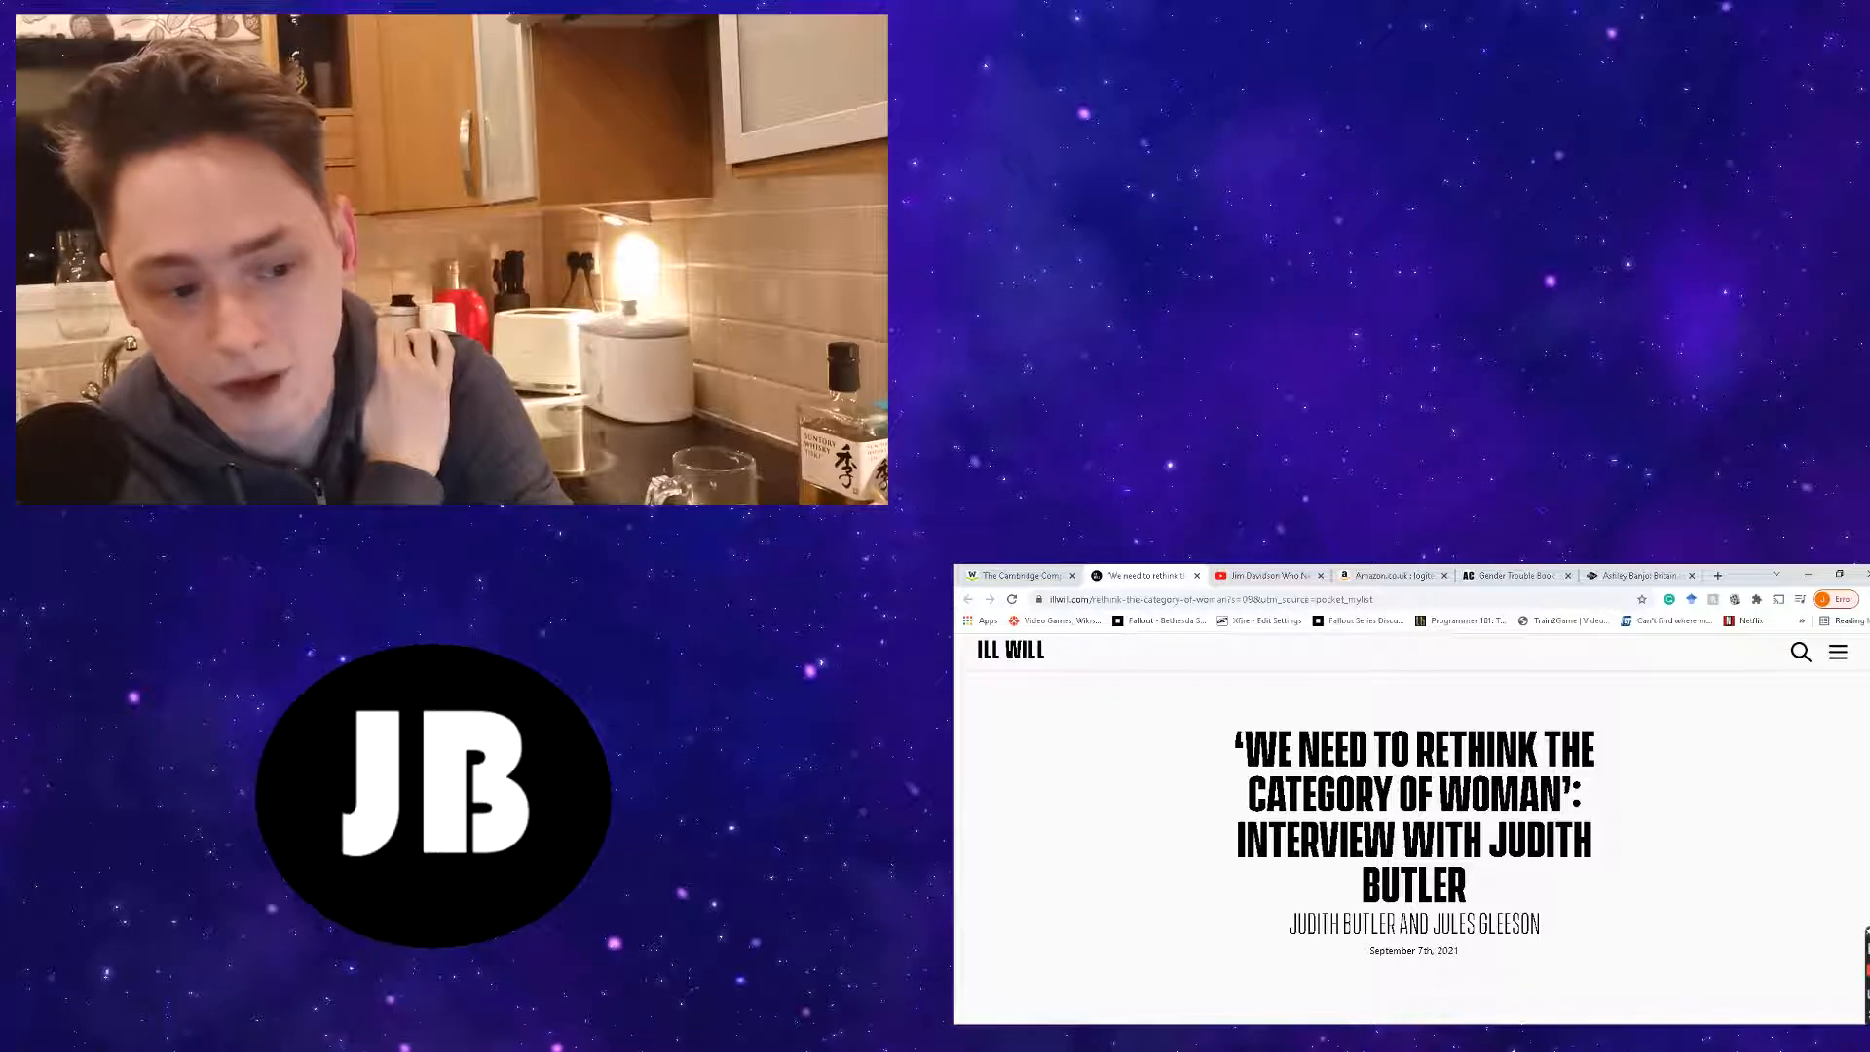
scroll("down", 3)
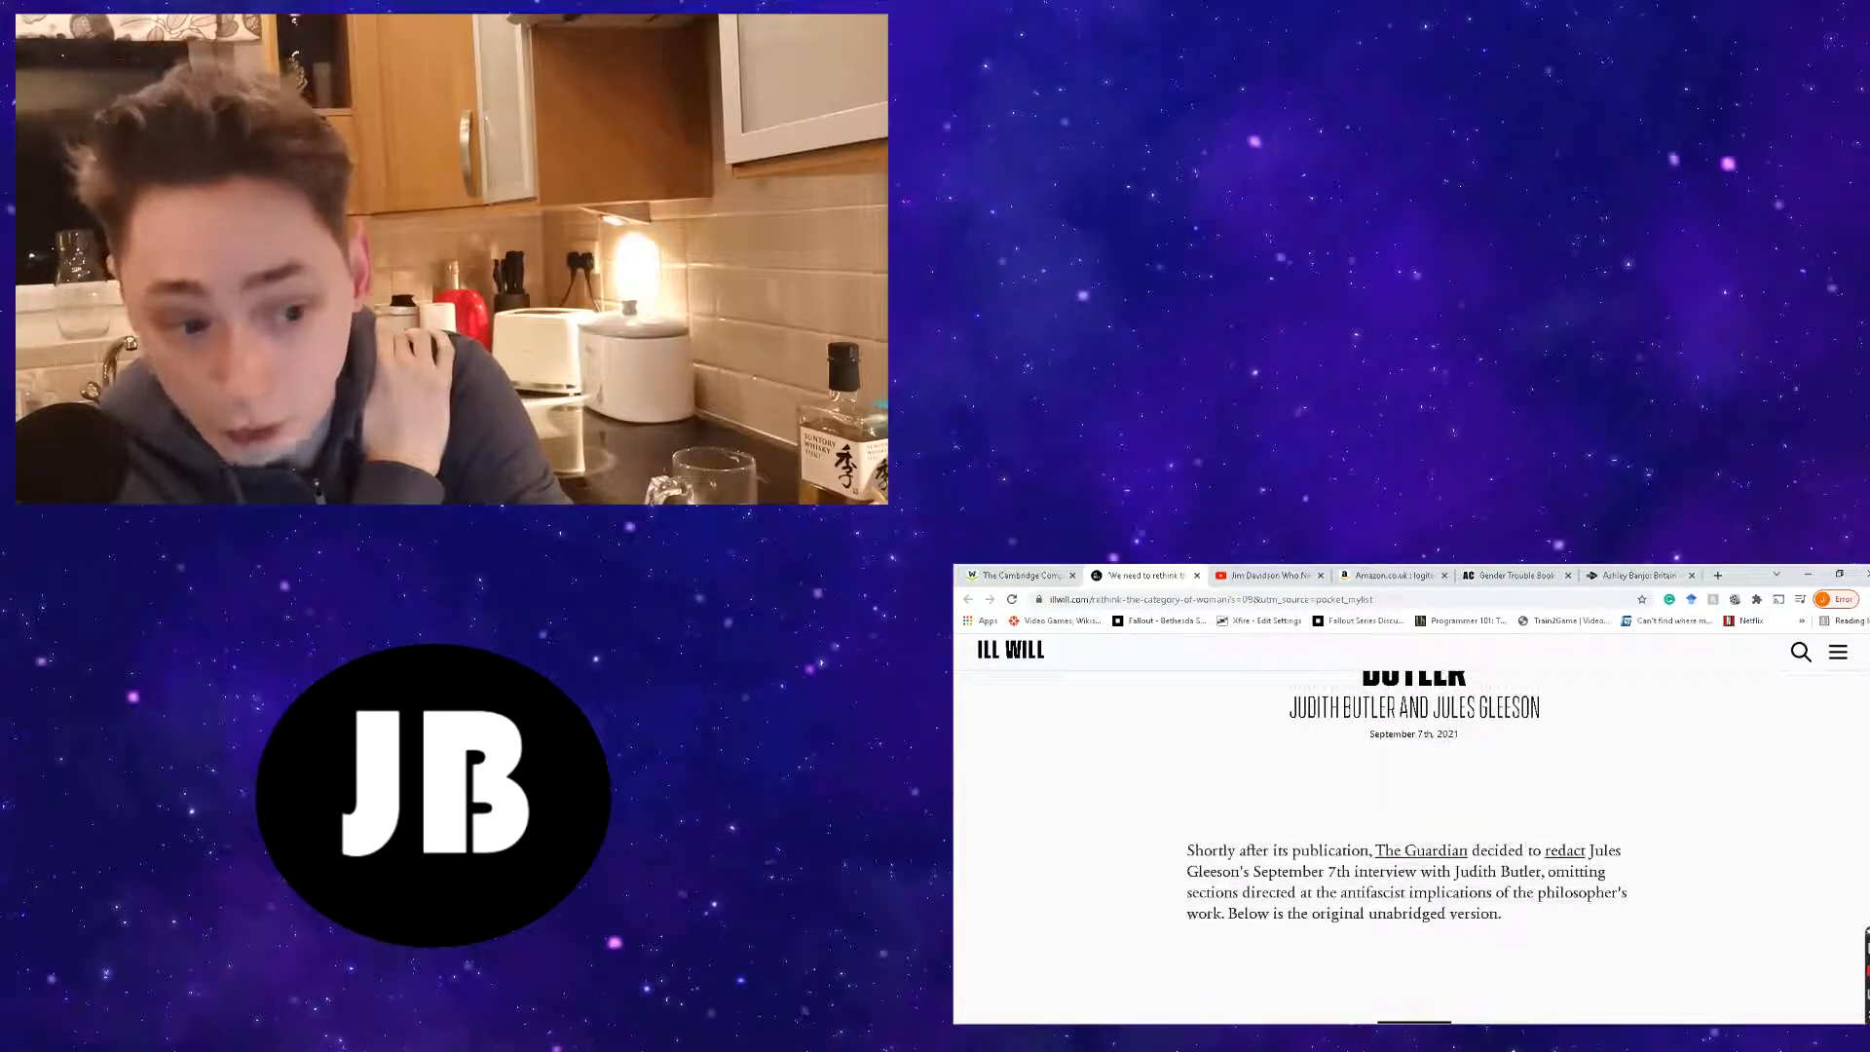
scroll("down", 3)
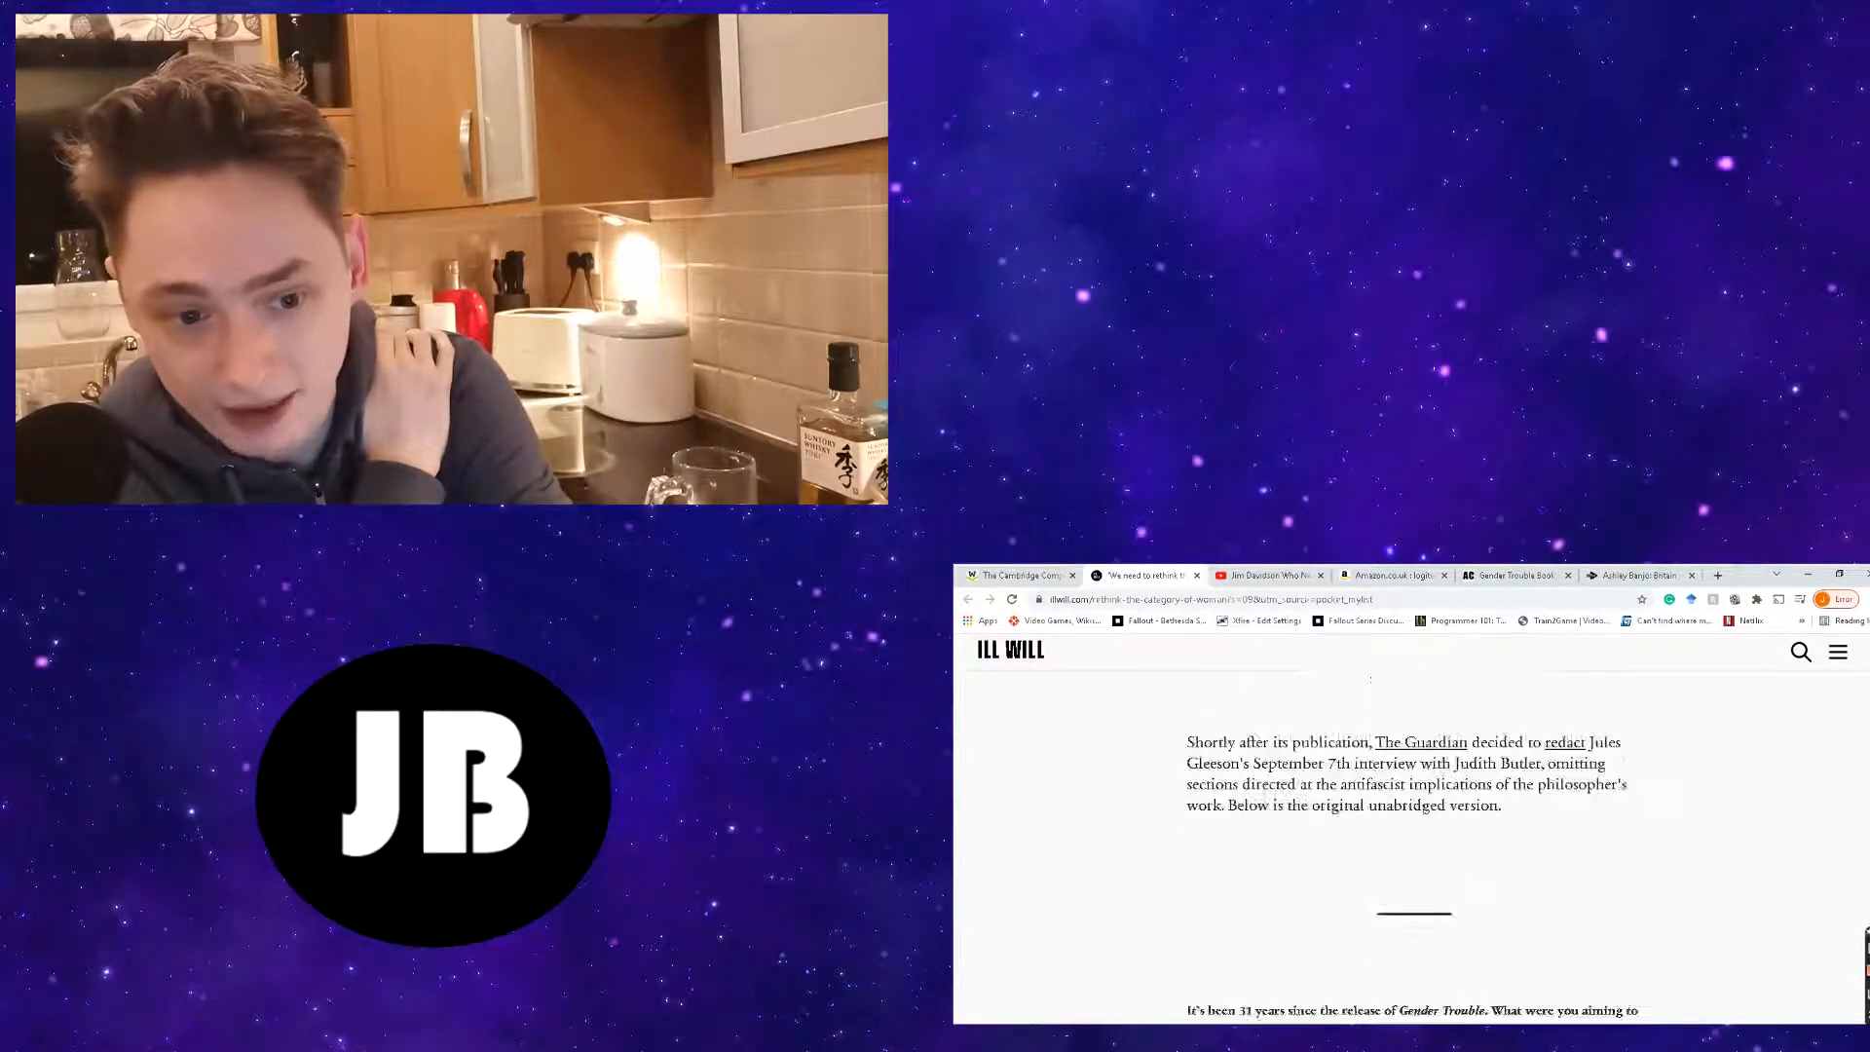
scroll("down", 3)
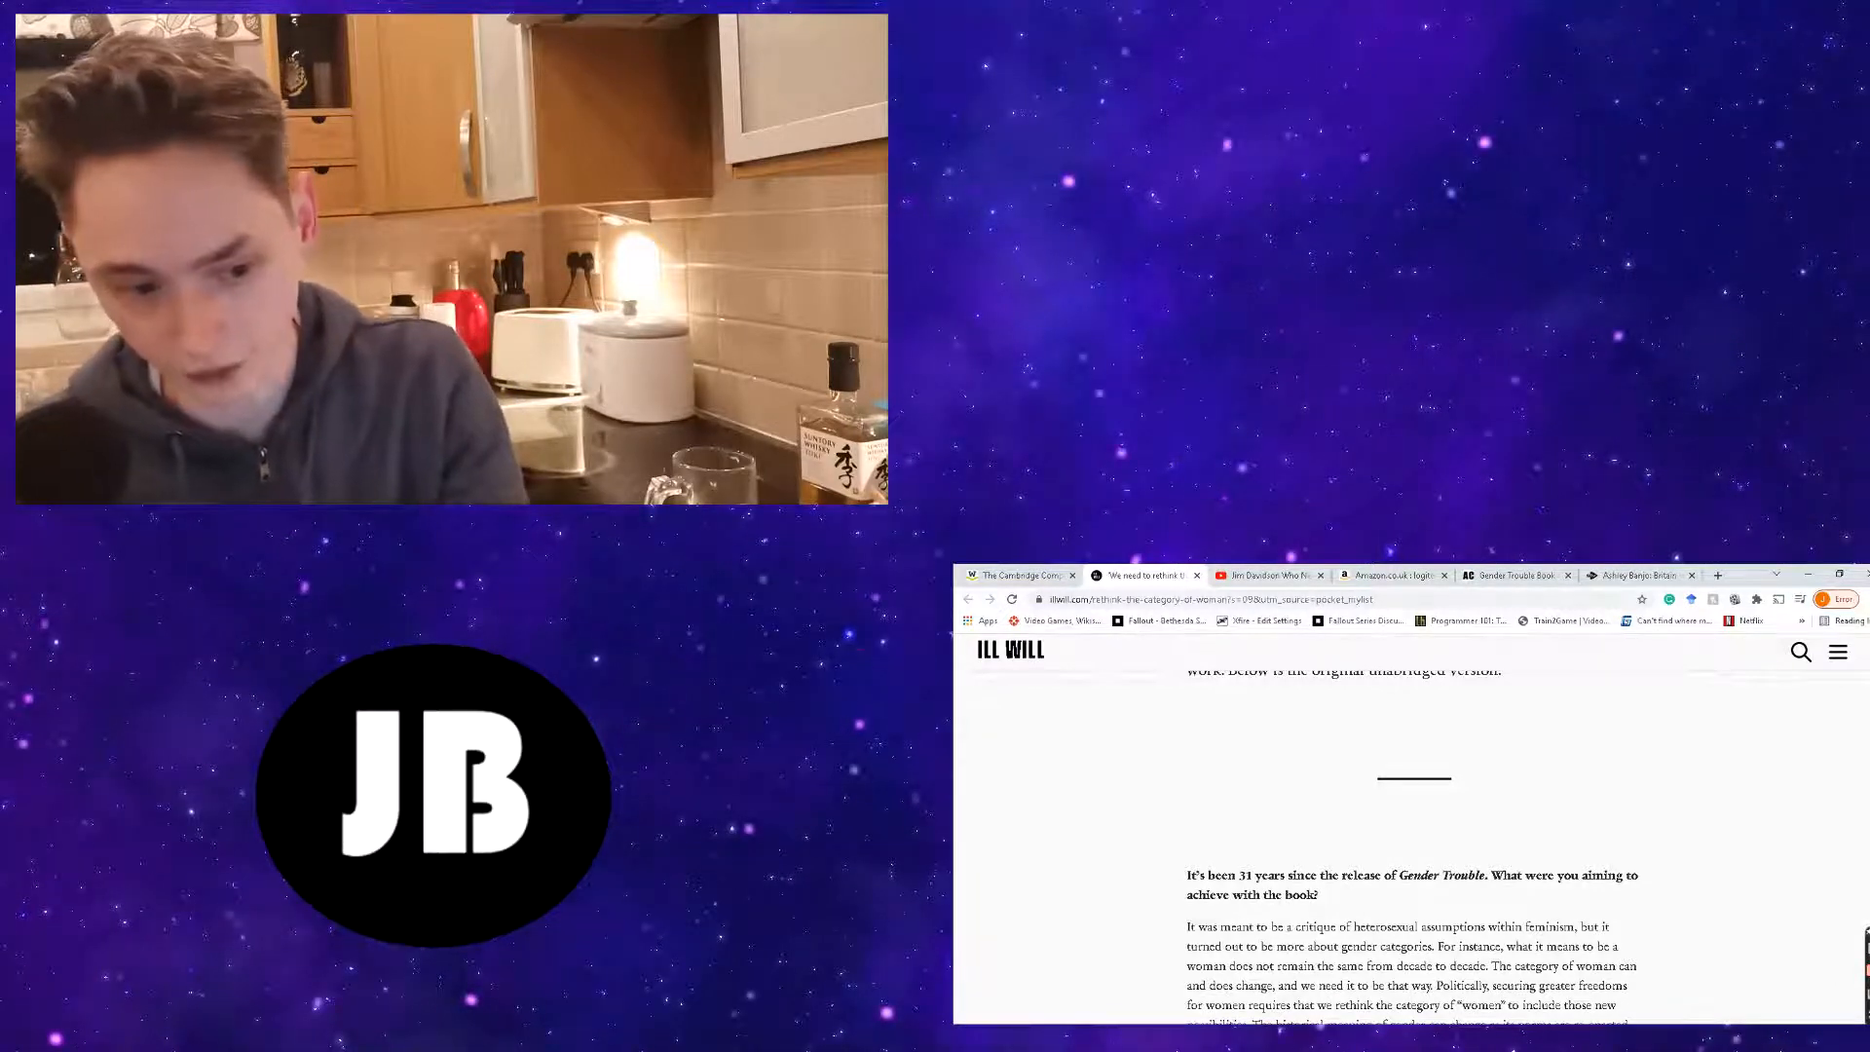
- Scroll down to the question on Gender Trouble's central idea of performativity
scroll("down", 3)
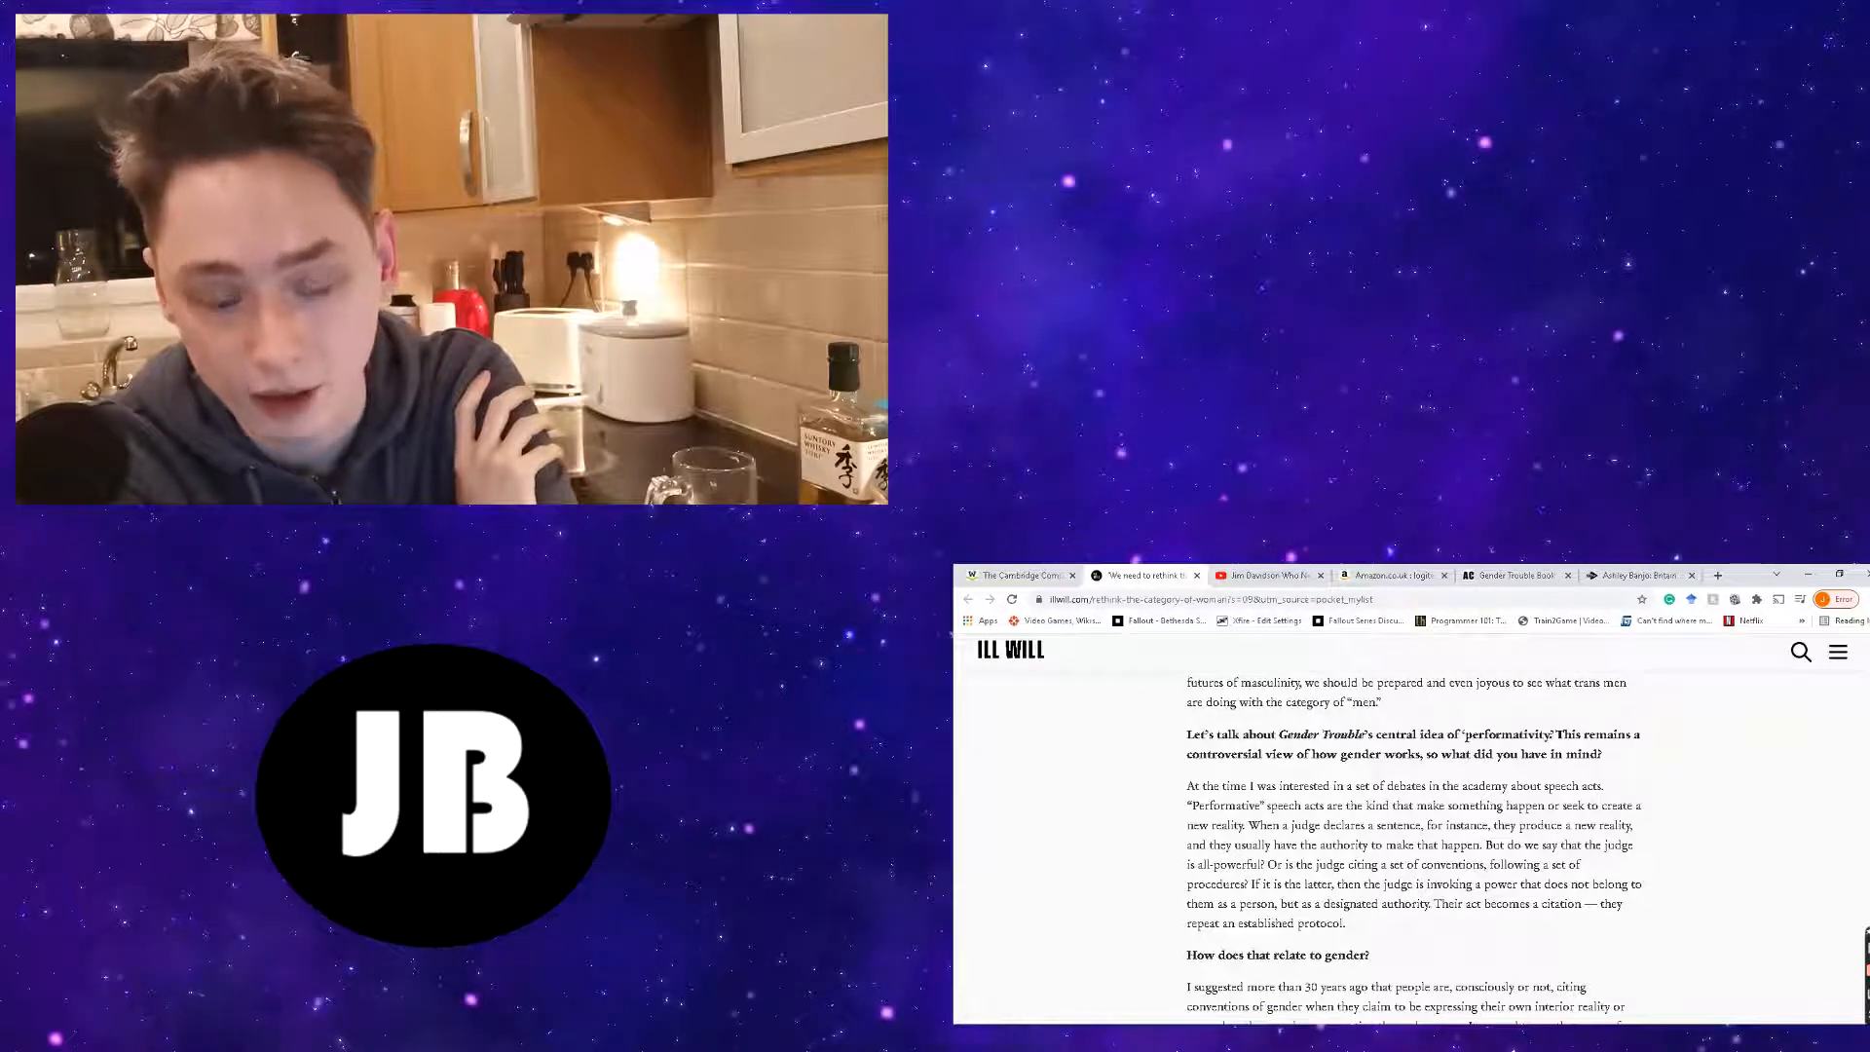
scroll("down", 3)
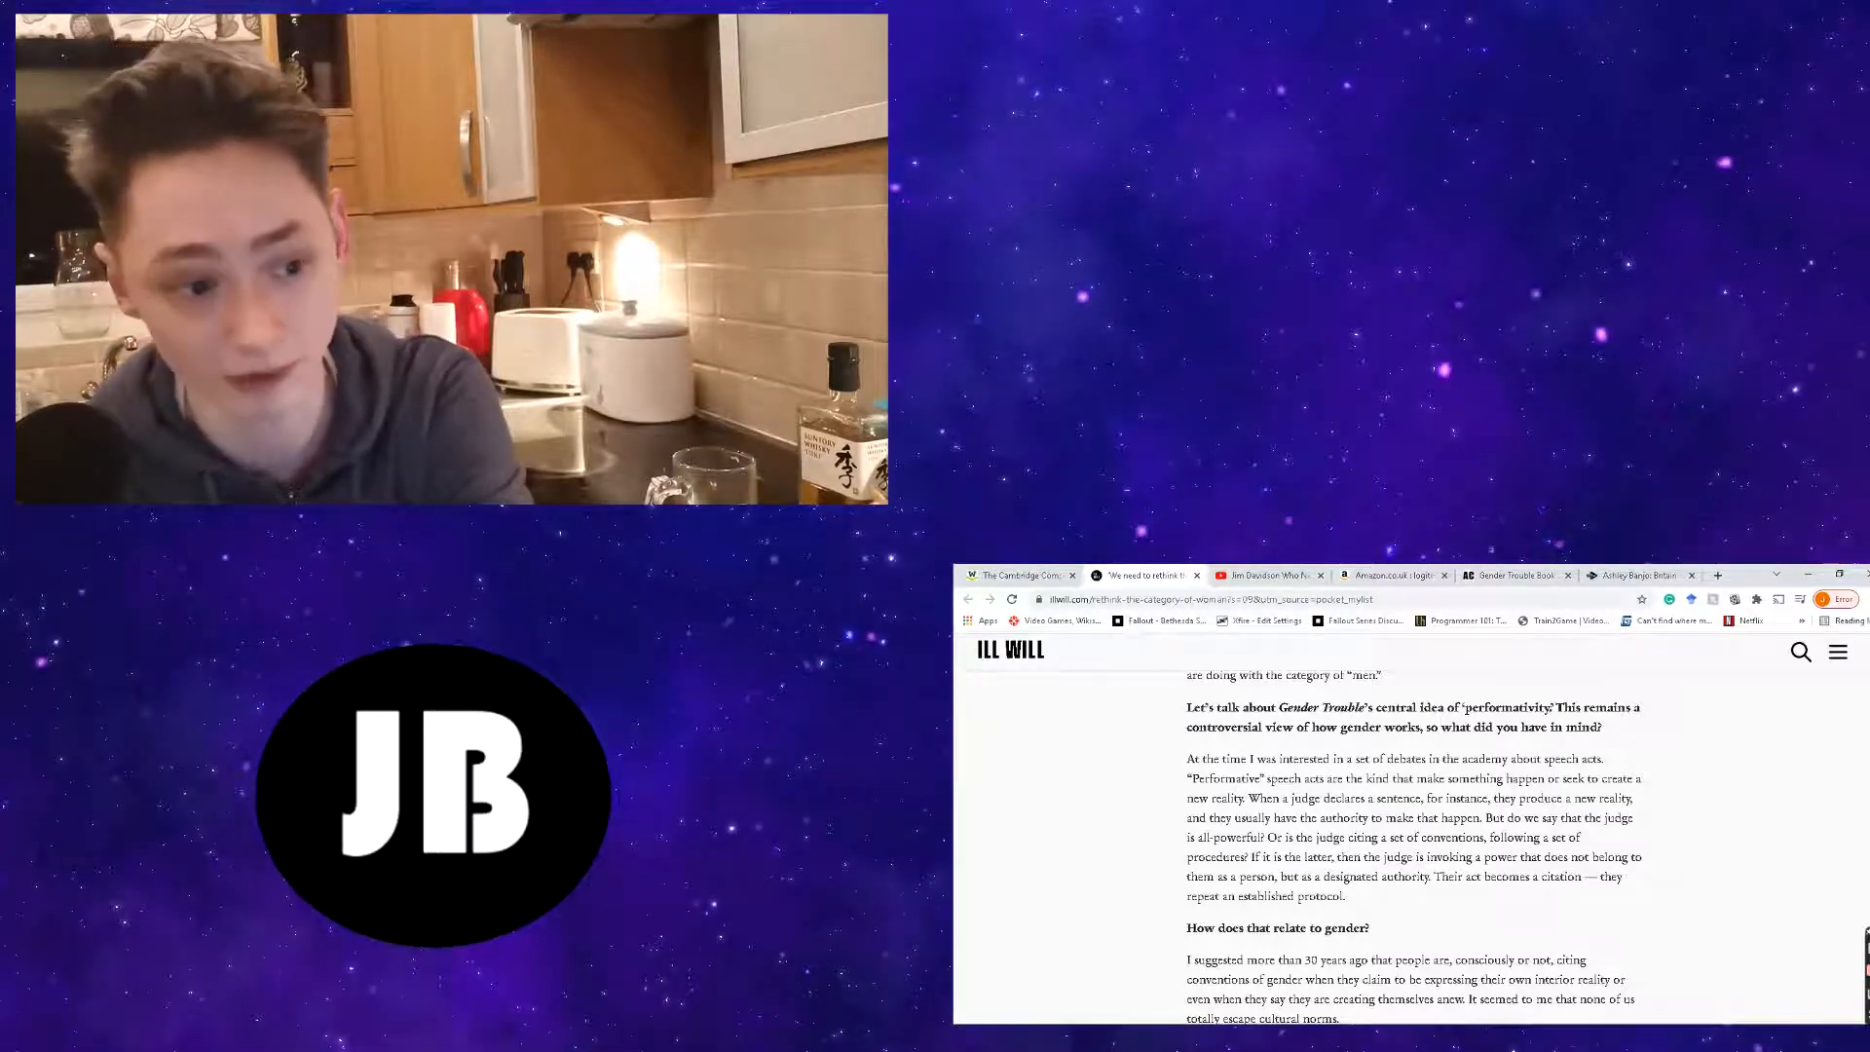
- Scroll past 'How does that relate to gender?' to the 'assigned at birth' question and Butler's answer
scroll("down", 3)
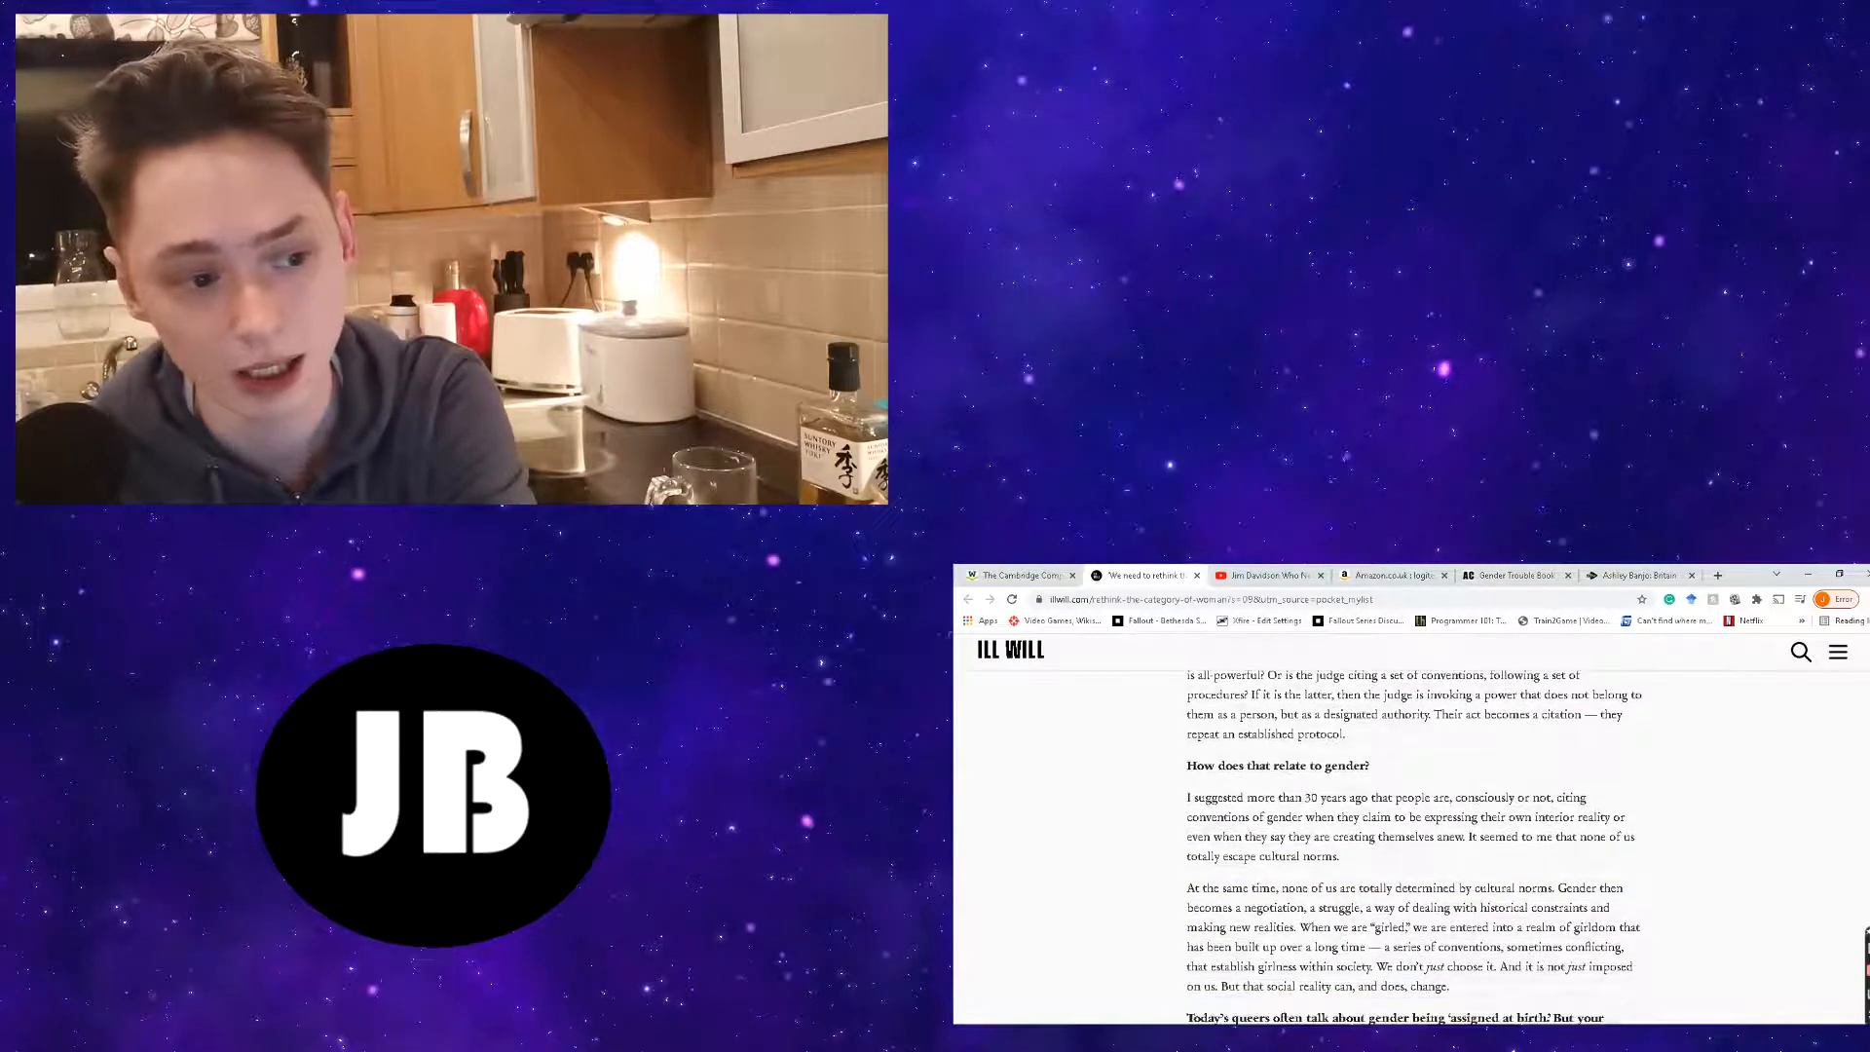
scroll("down", 3)
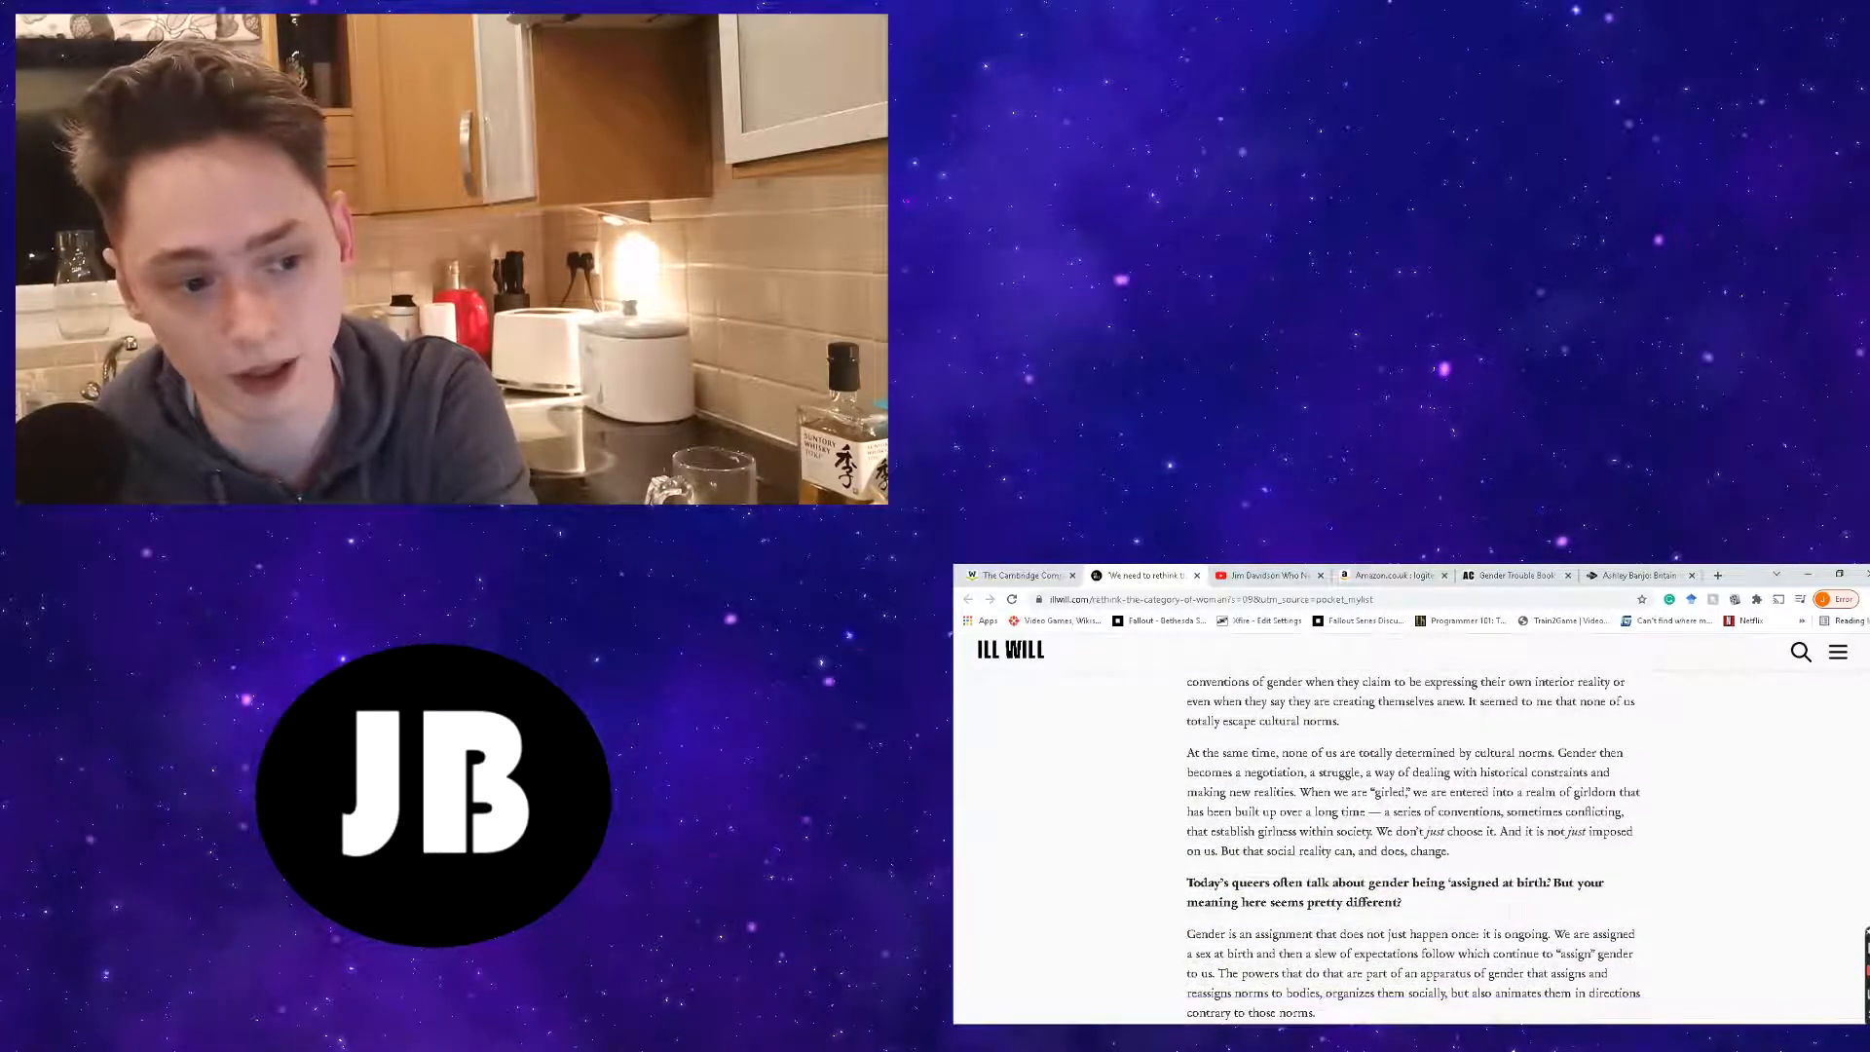
scroll("down", 3)
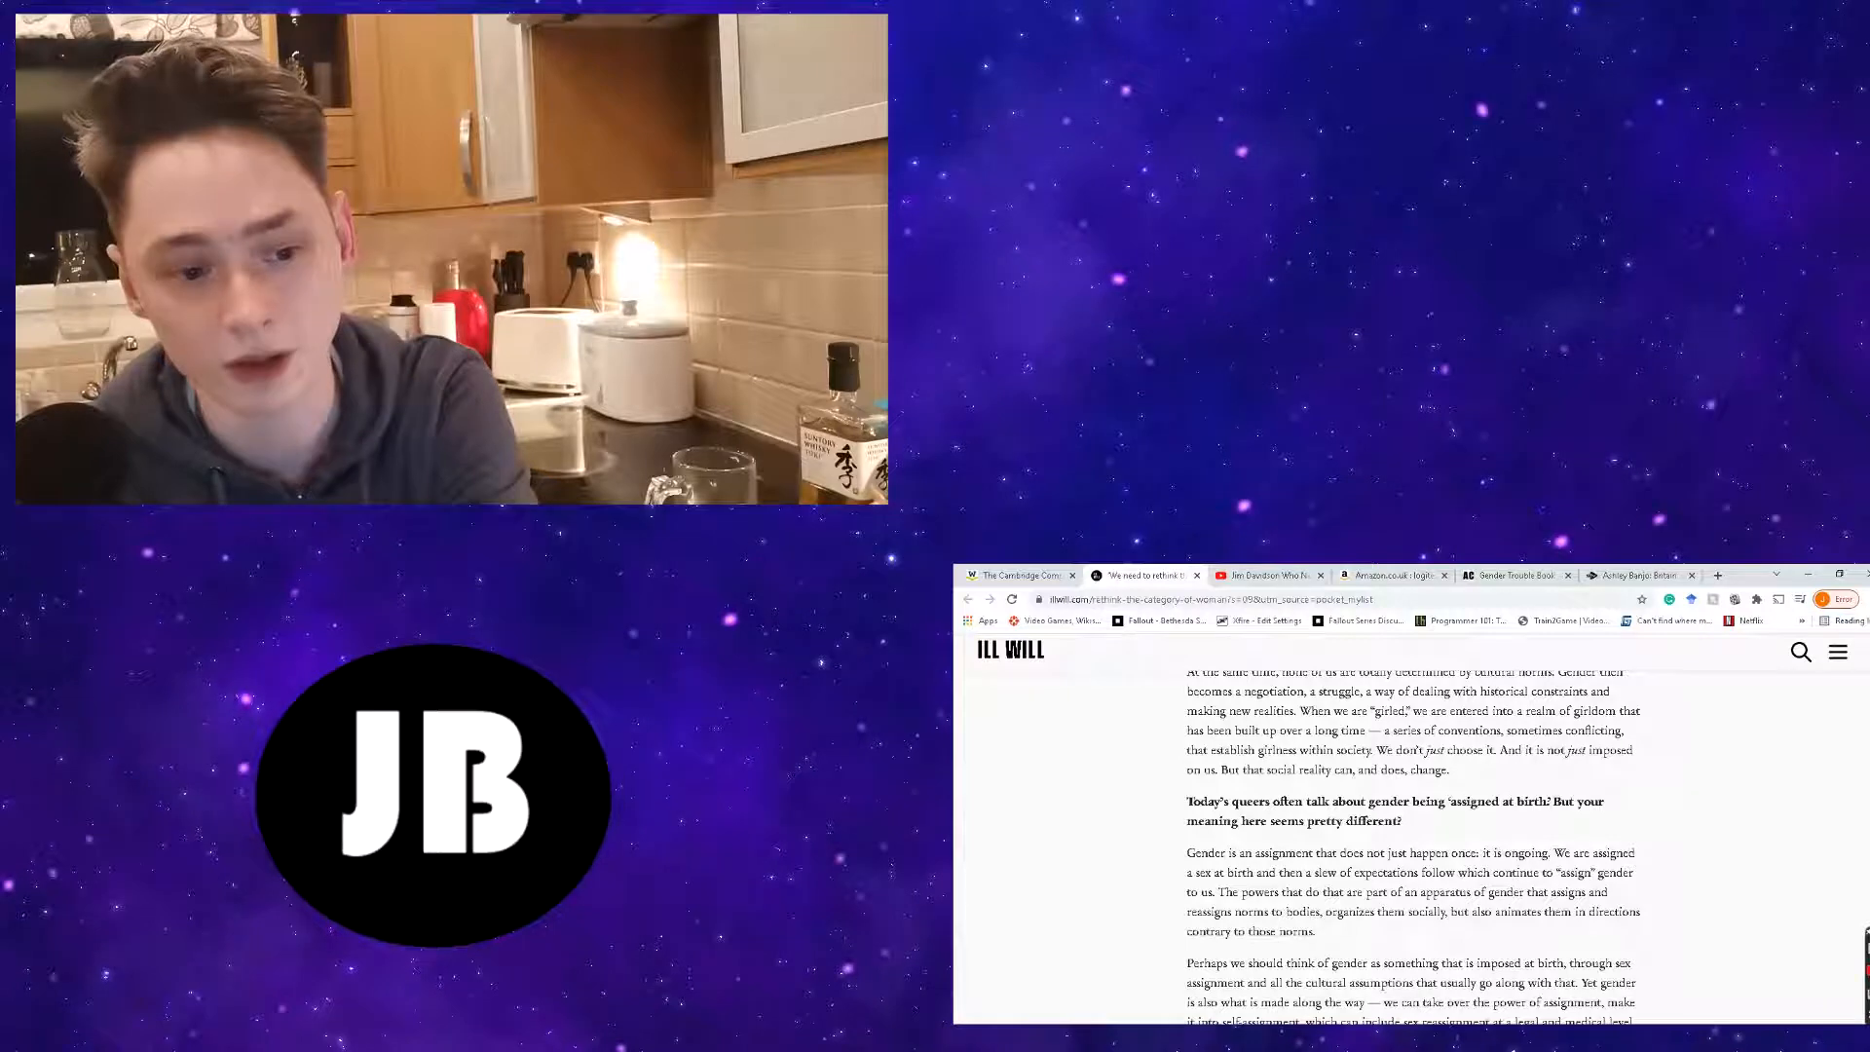
scroll("down", 3)
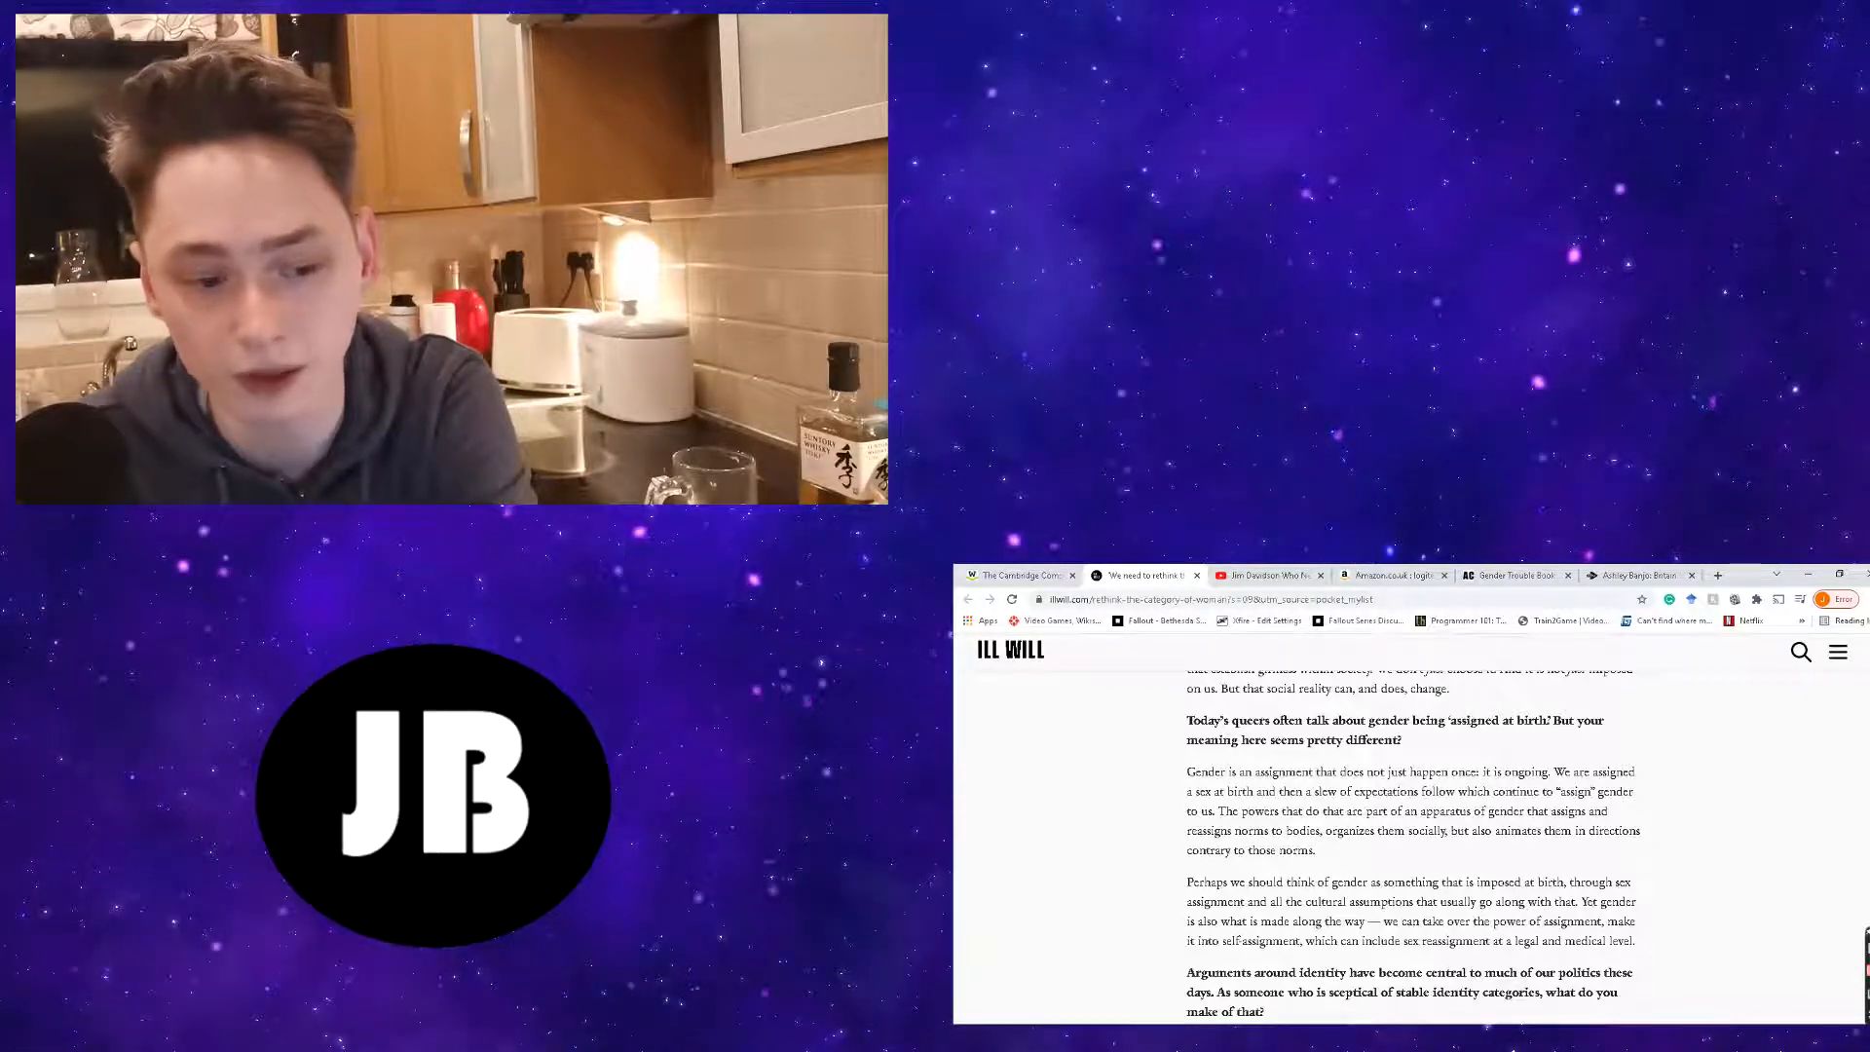
- Scroll through Butler's answer on identity politics to the question about Asad Haider adopting her theory
scroll("down", 3)
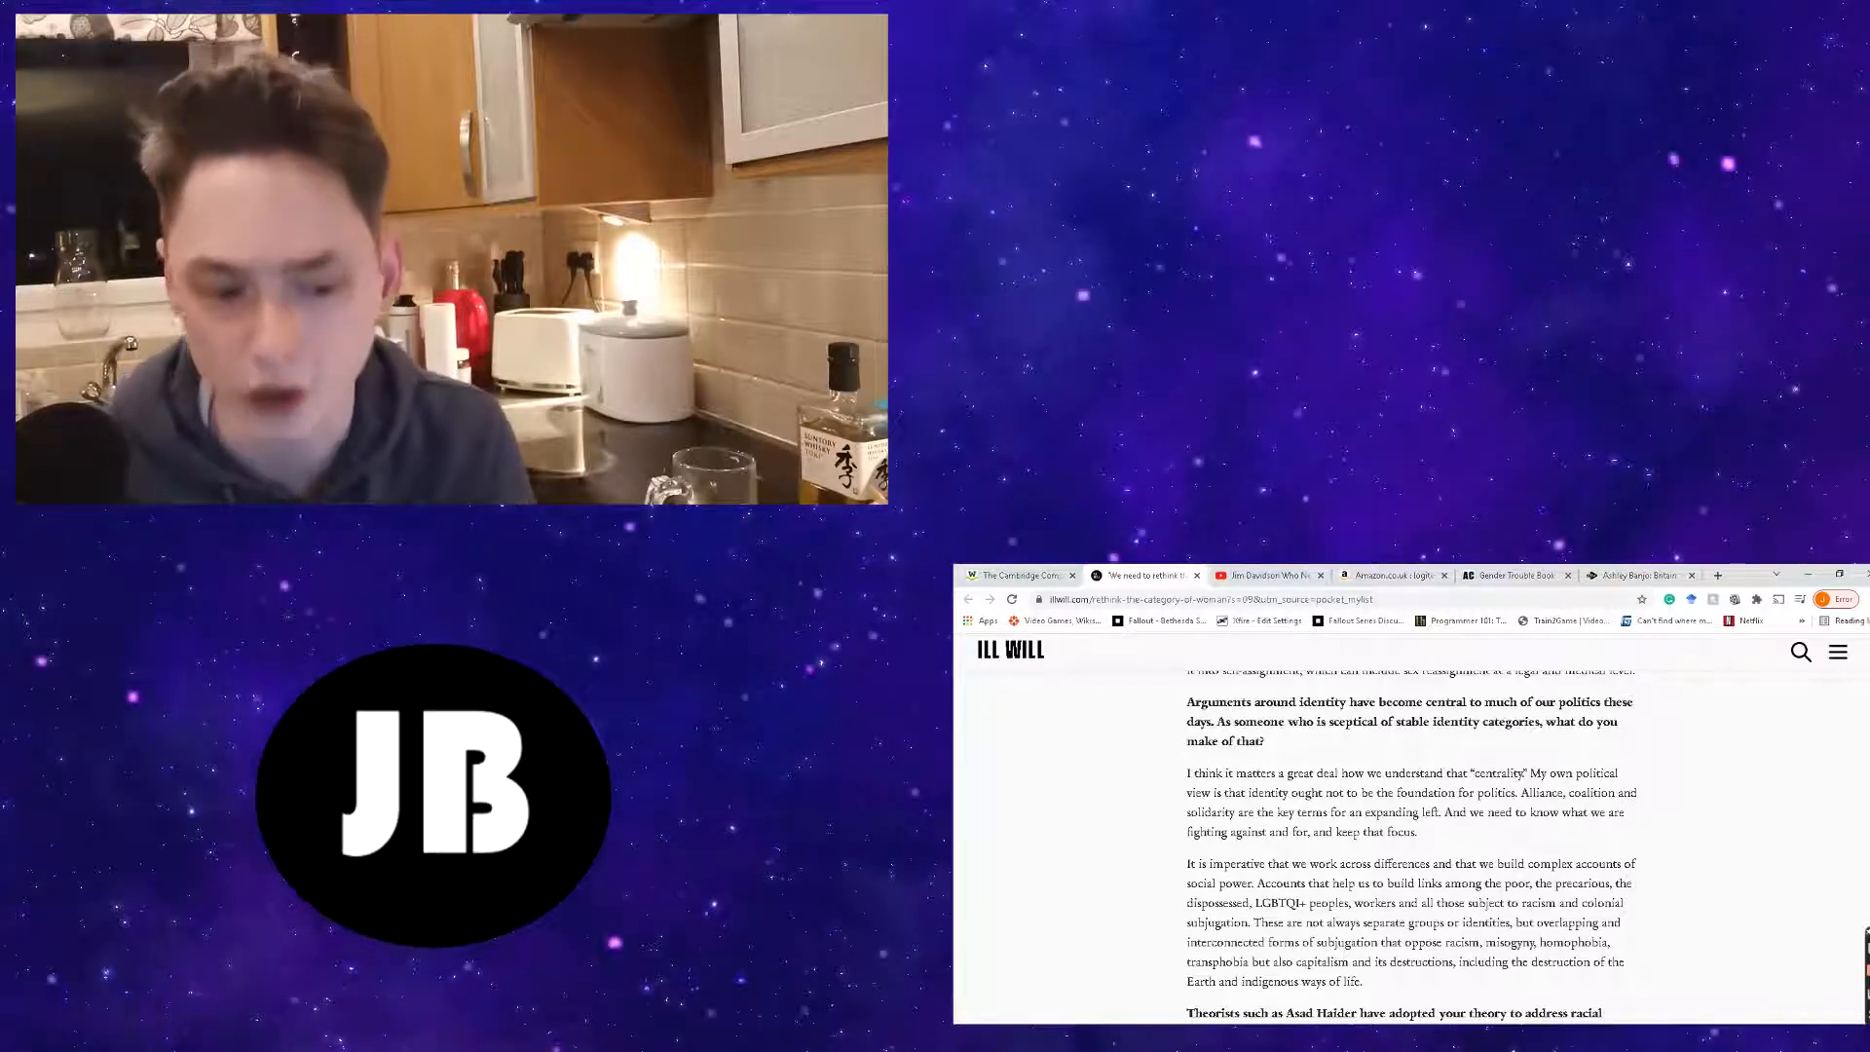
scroll("down", 3)
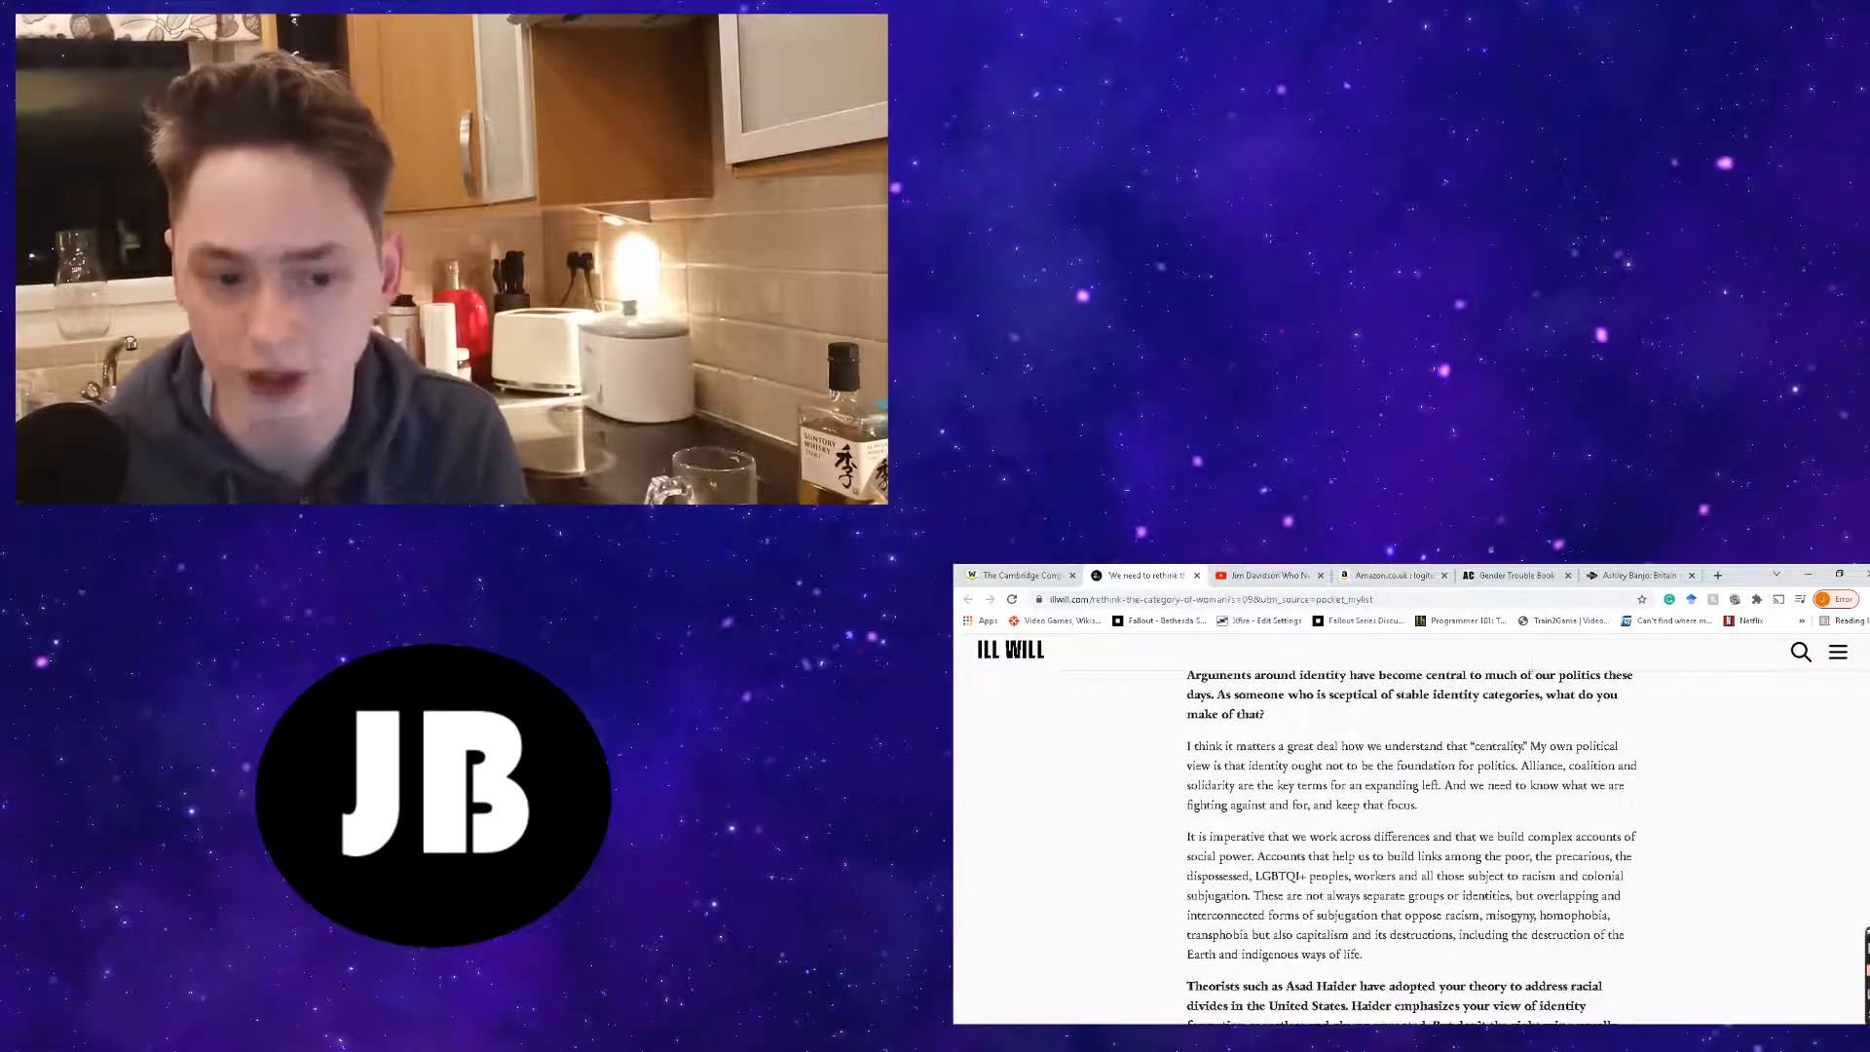
scroll("down", 3)
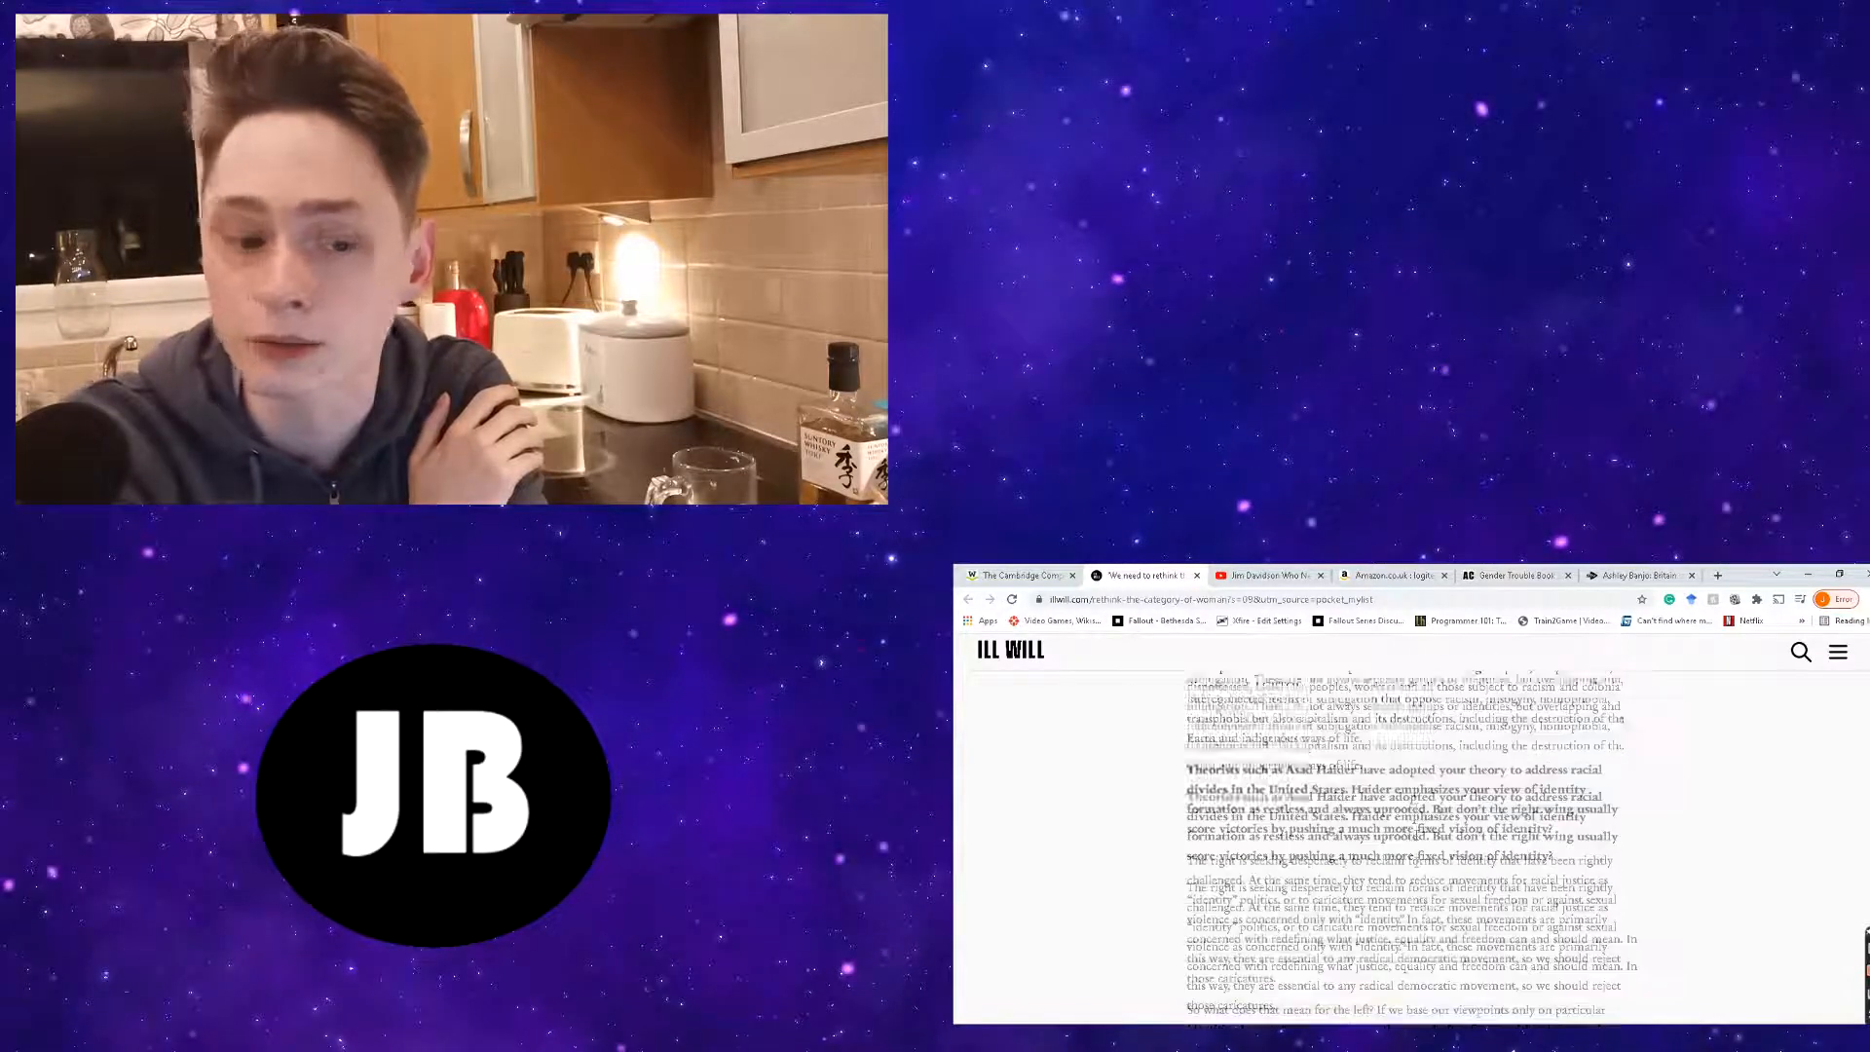
- Scroll past the Haider and gender identity questions to the Wi Spa question on feminist alliances with far-right campaigns
scroll("down", 3)
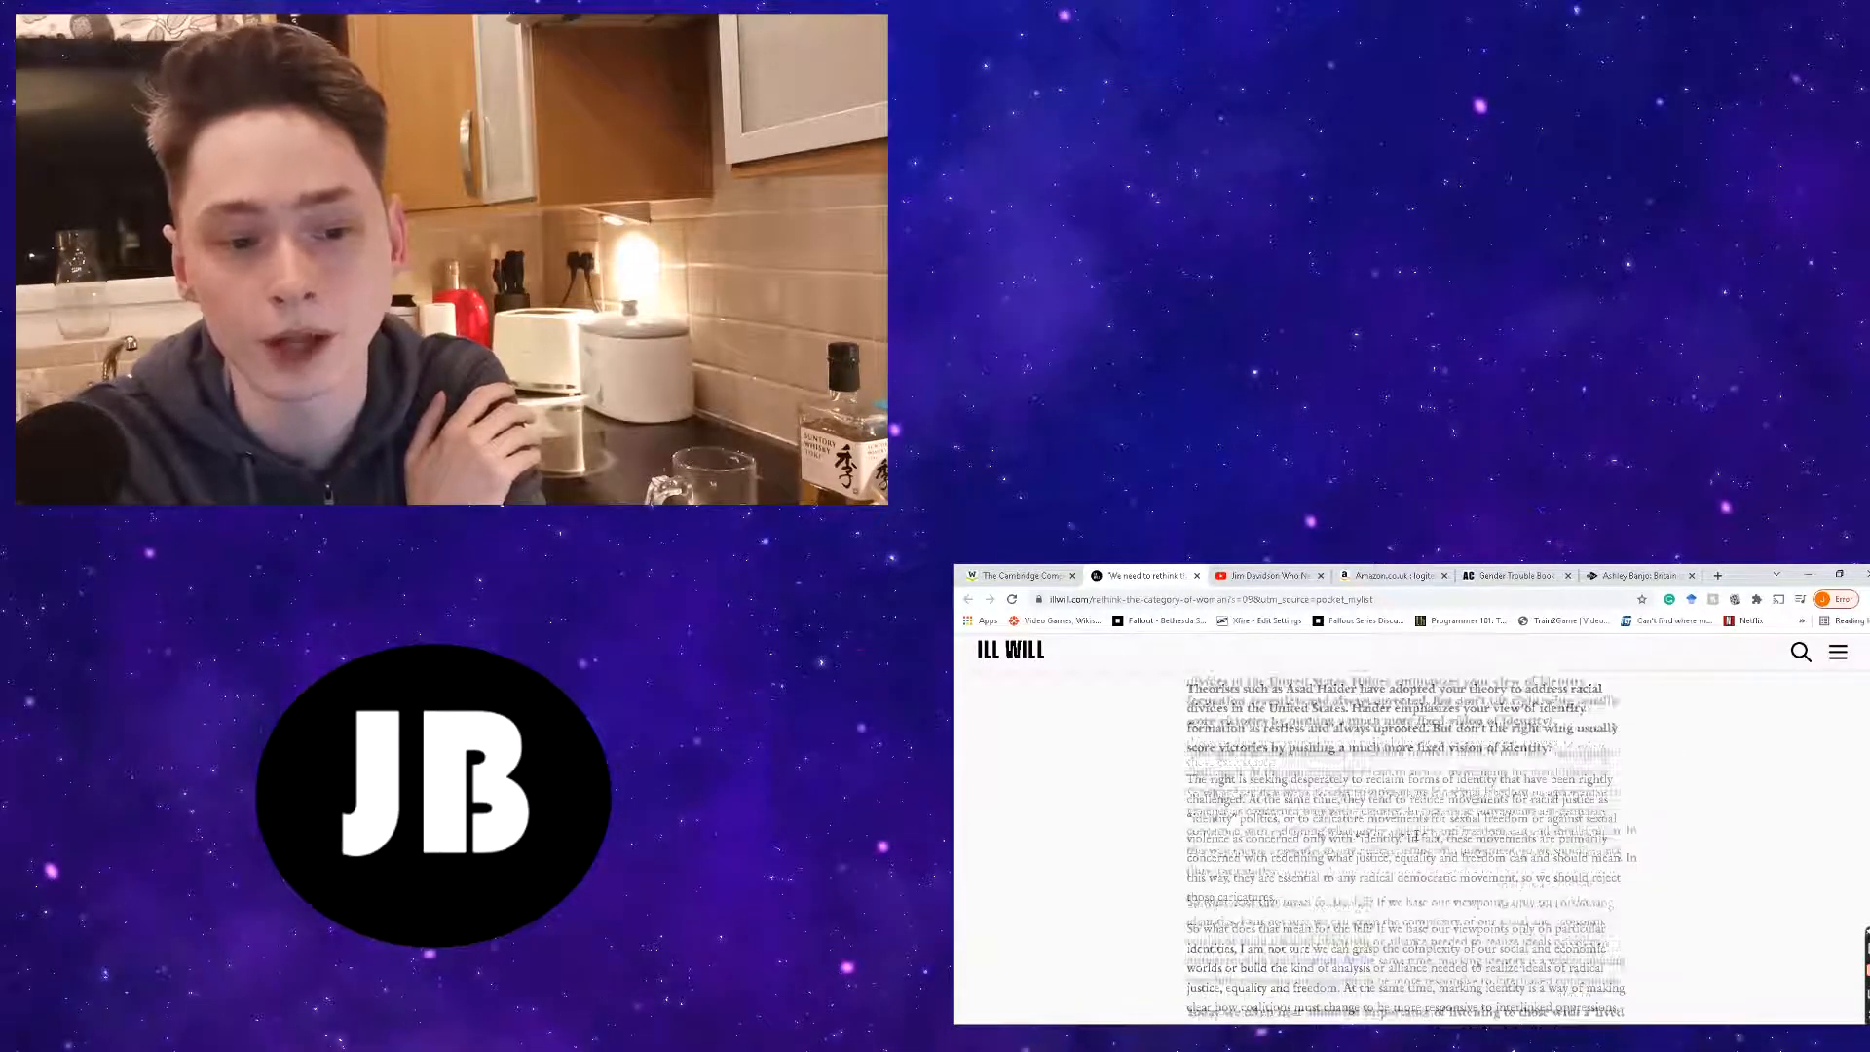
scroll("down", 3)
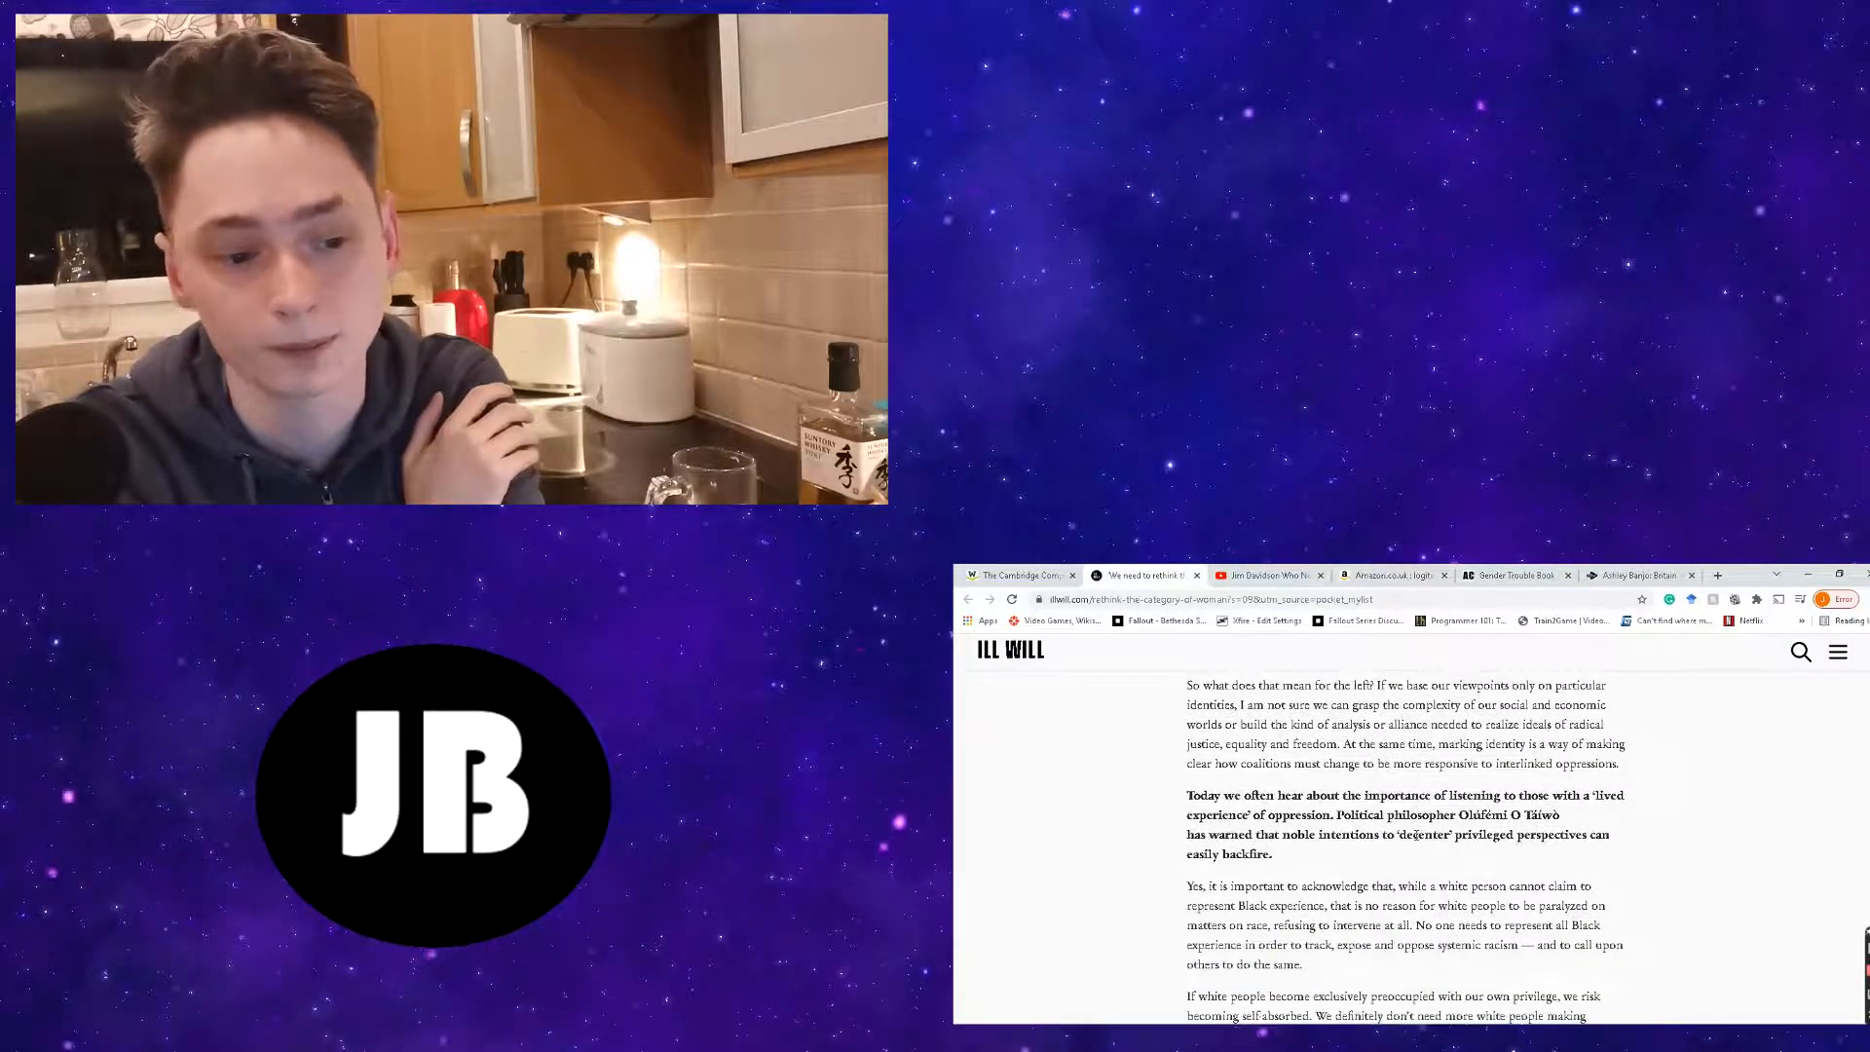
scroll("down", 3)
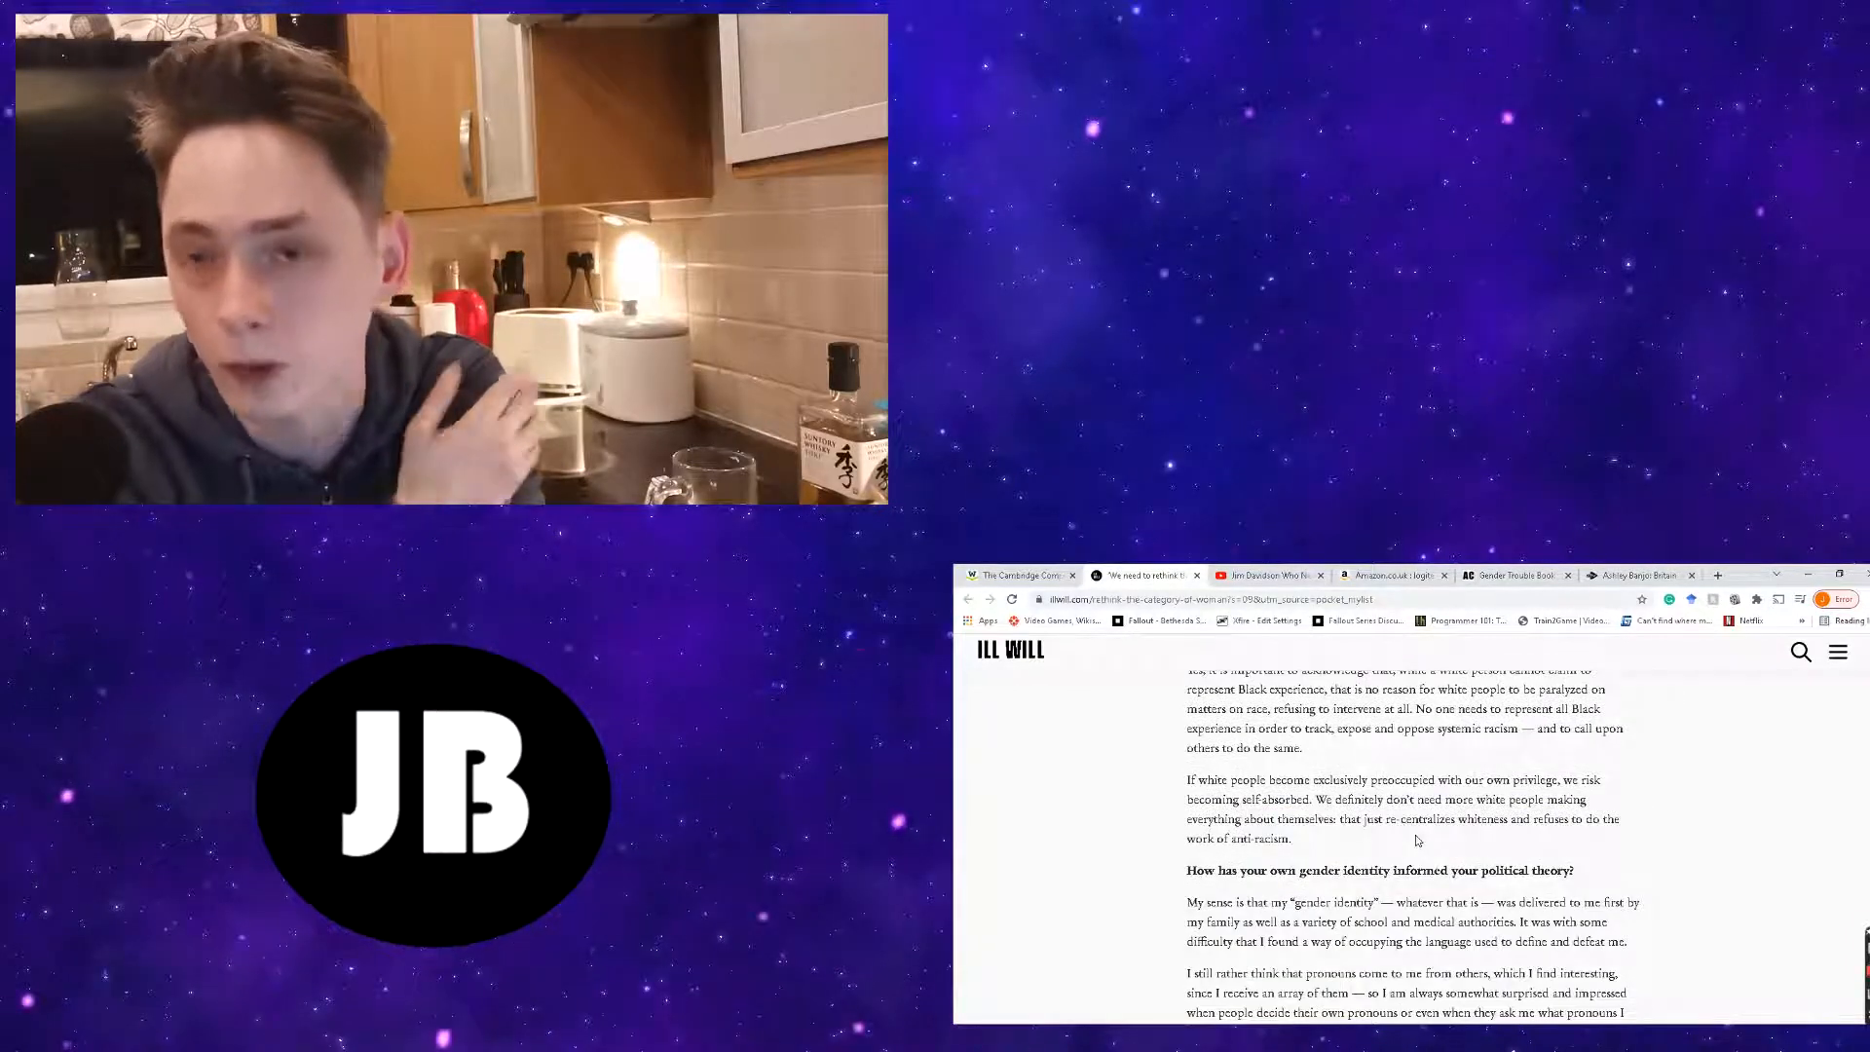
scroll("down", 3)
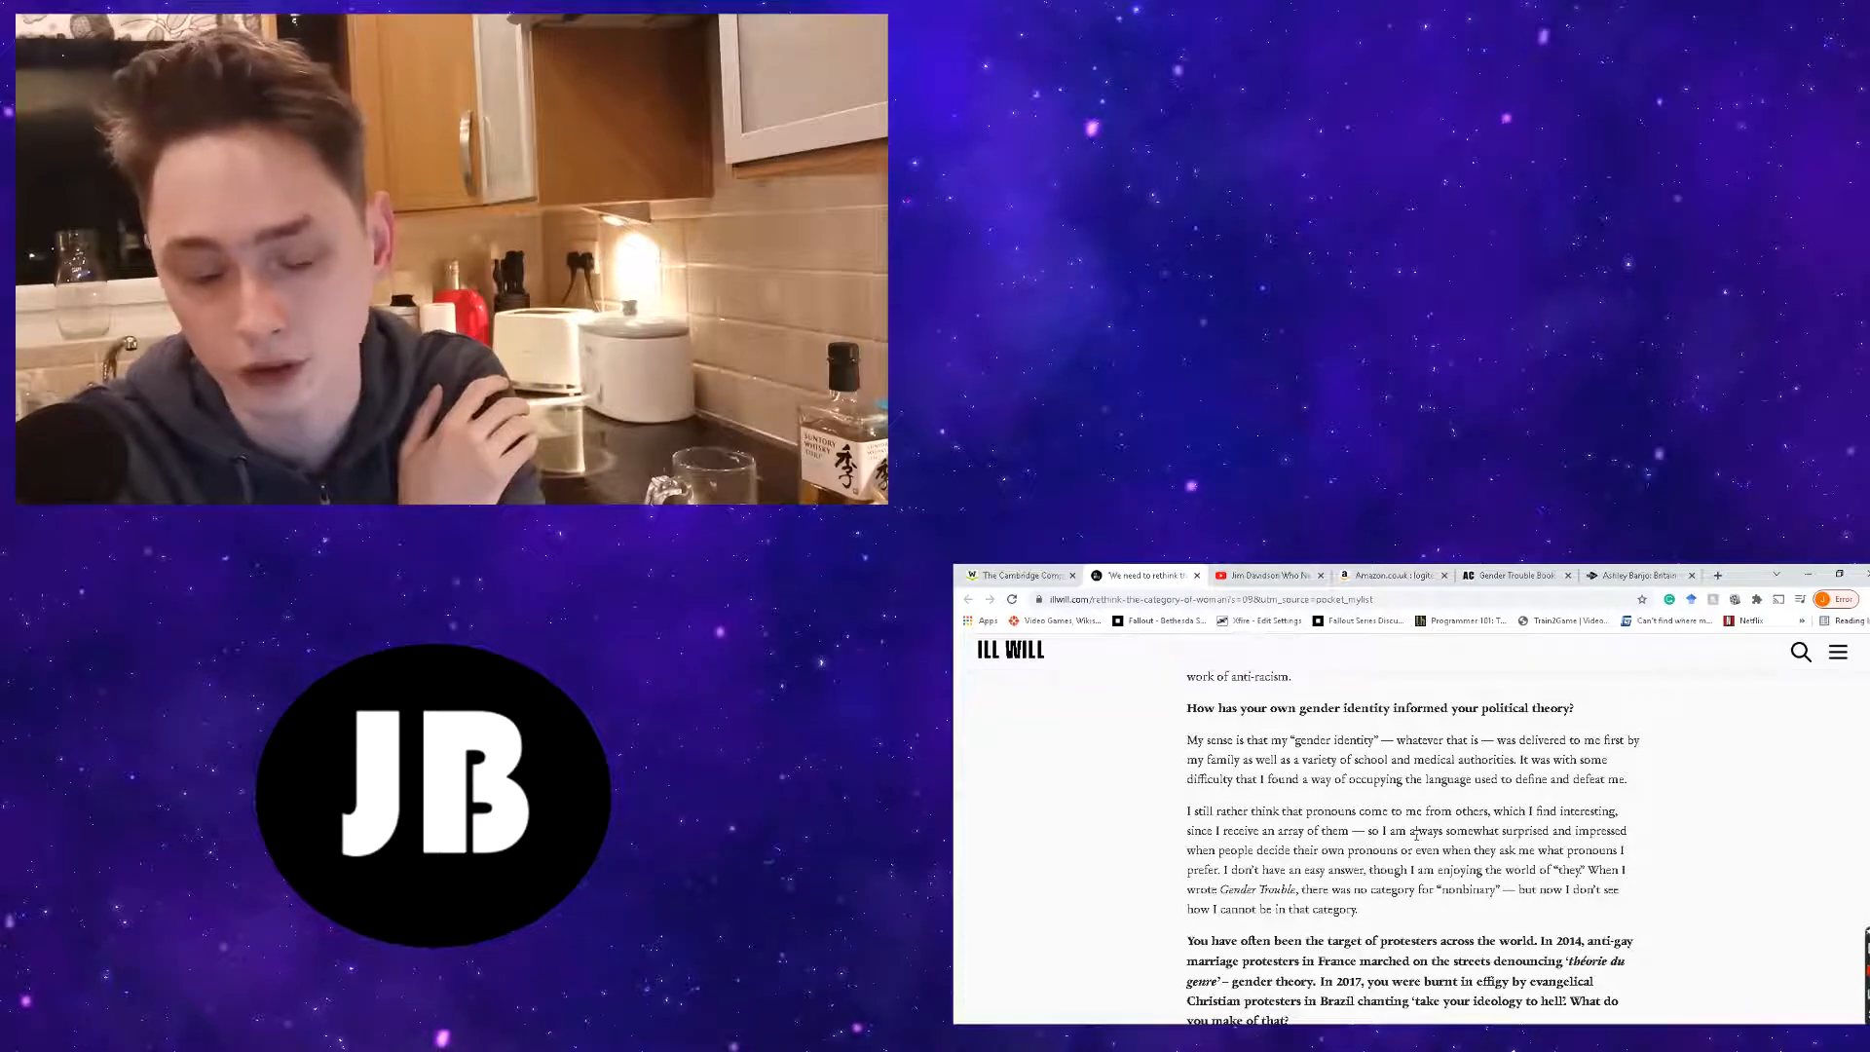
scroll("down", 3)
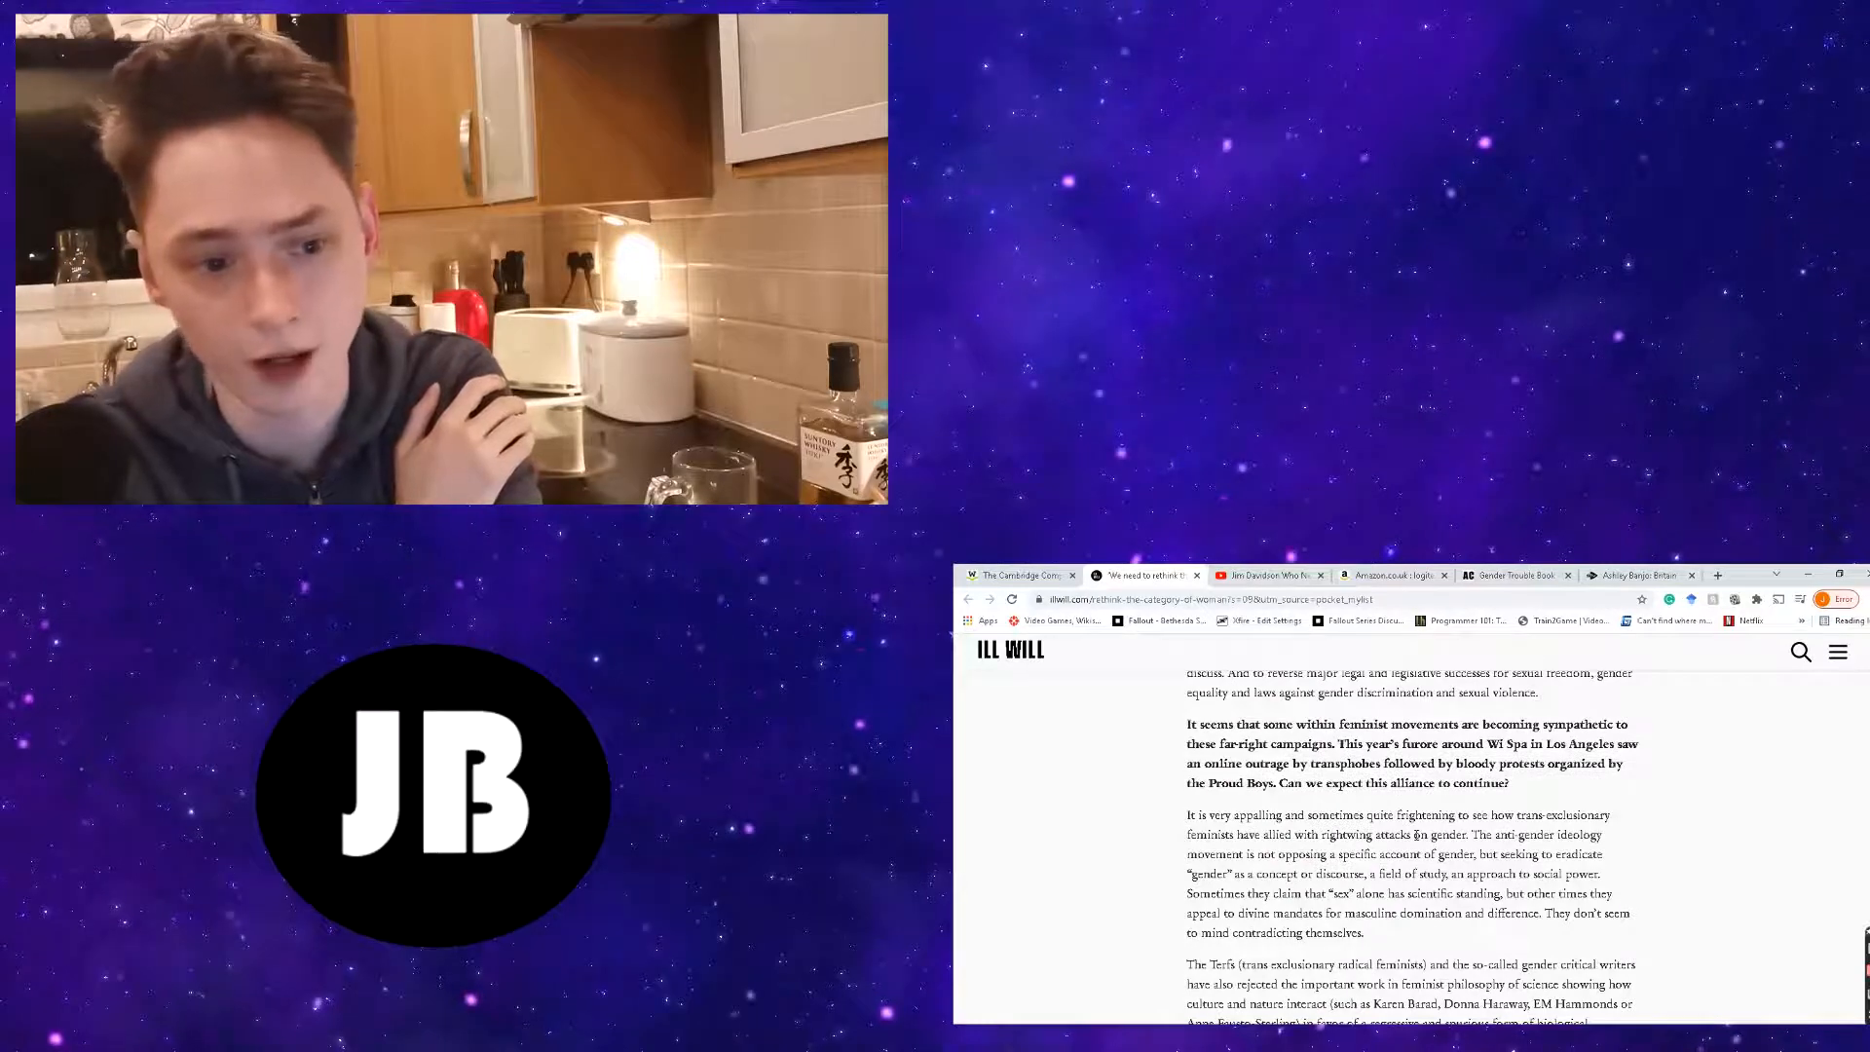
scroll("down", 3)
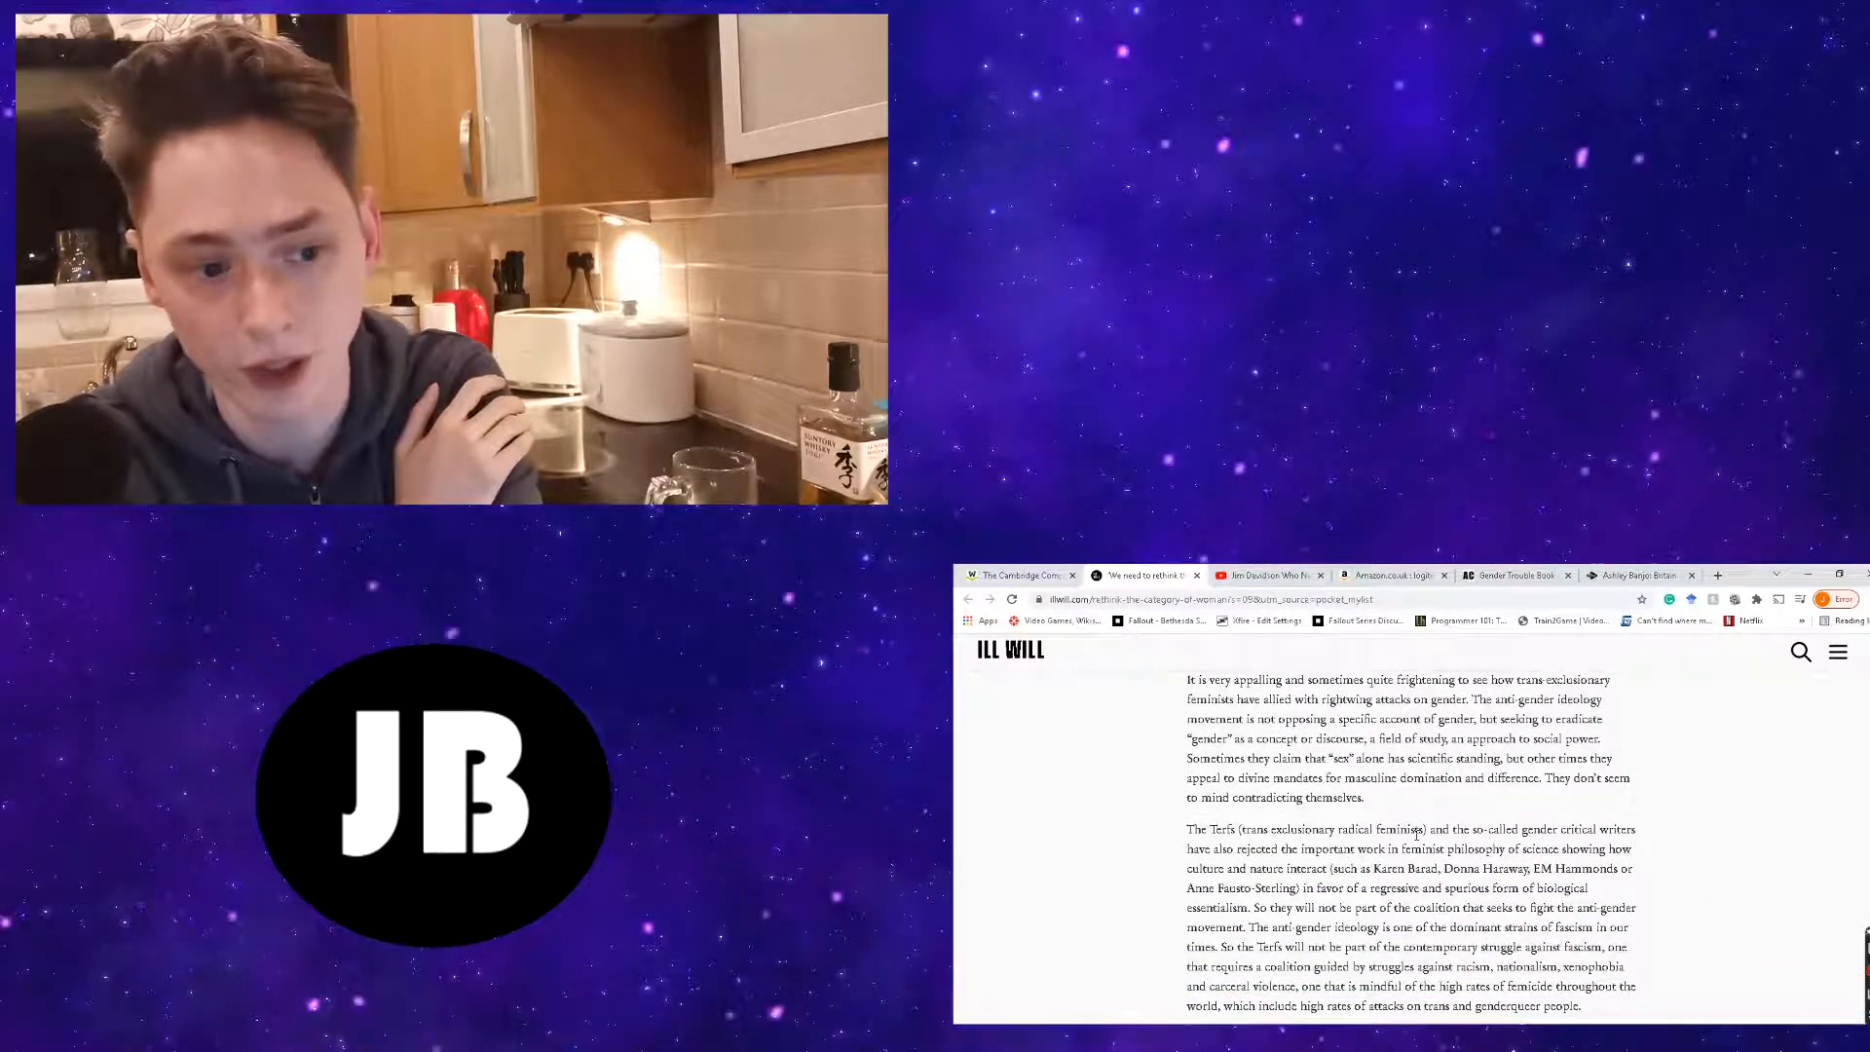
scroll("down", 3)
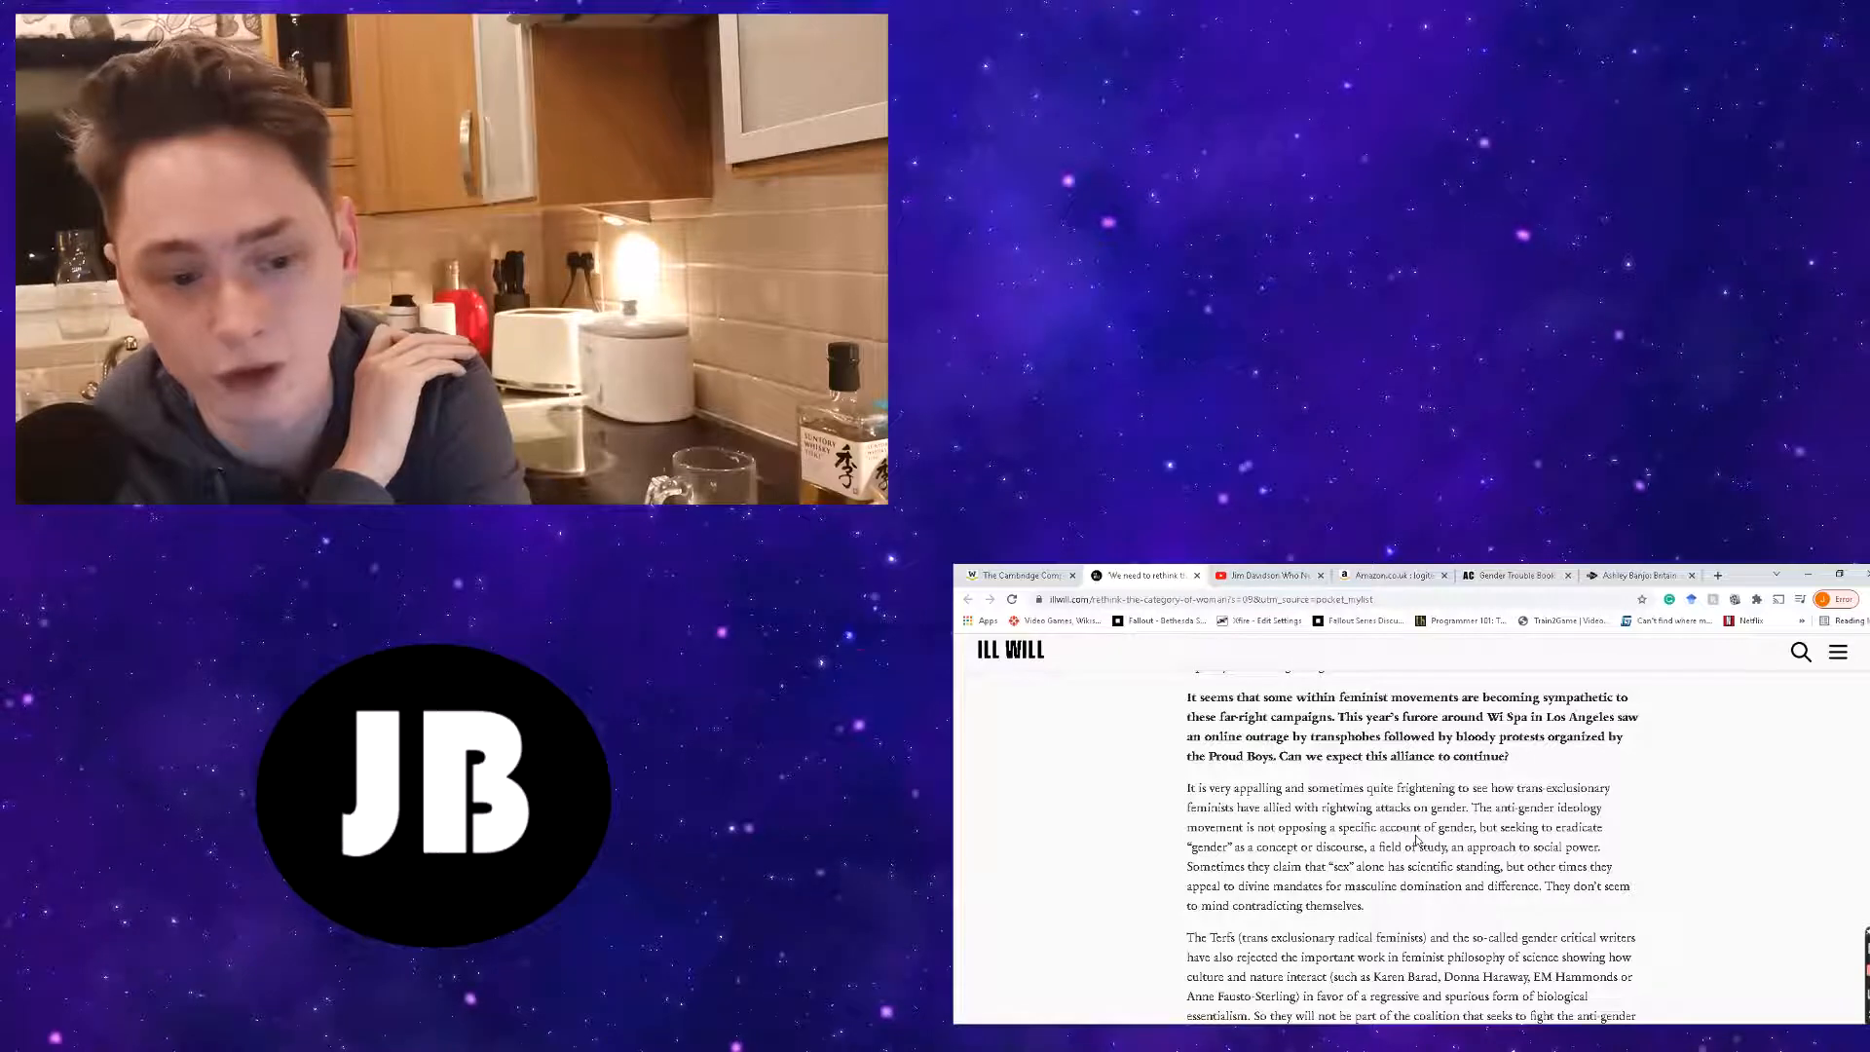
scroll("down", 3)
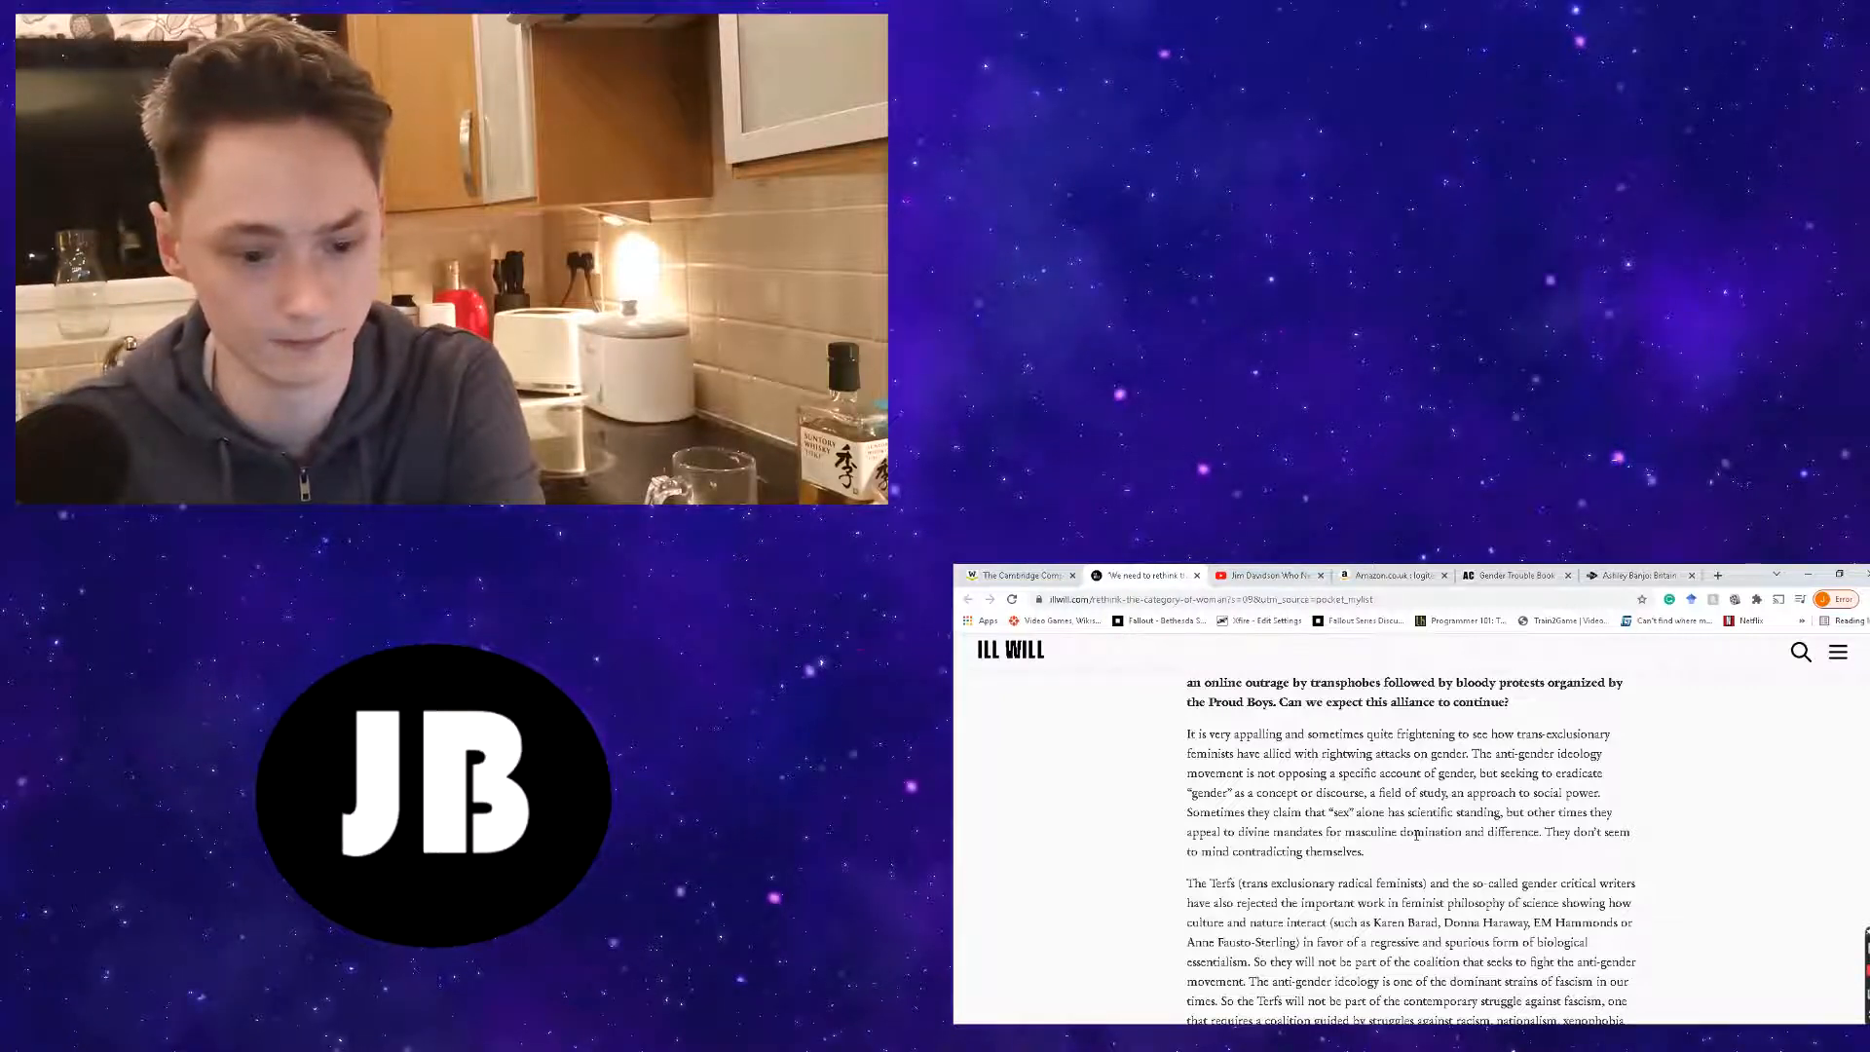
scroll("down", 3)
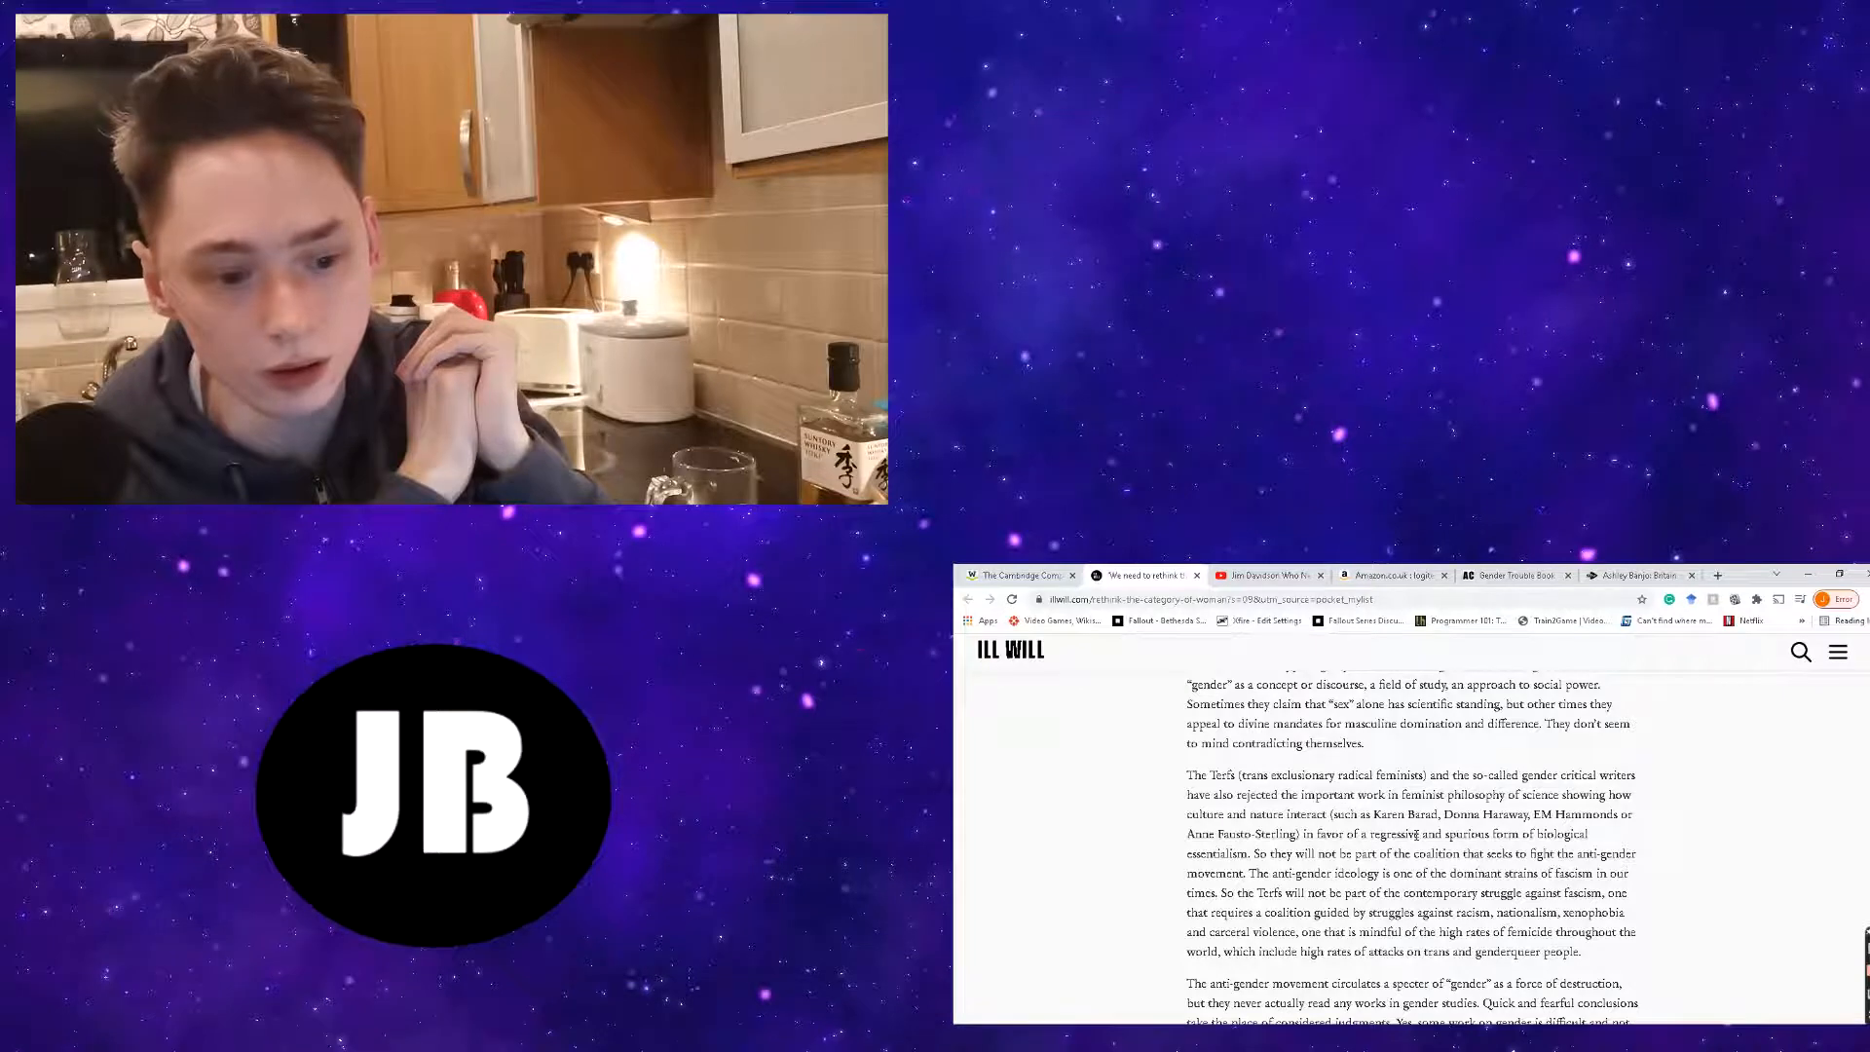
scroll("down", 3)
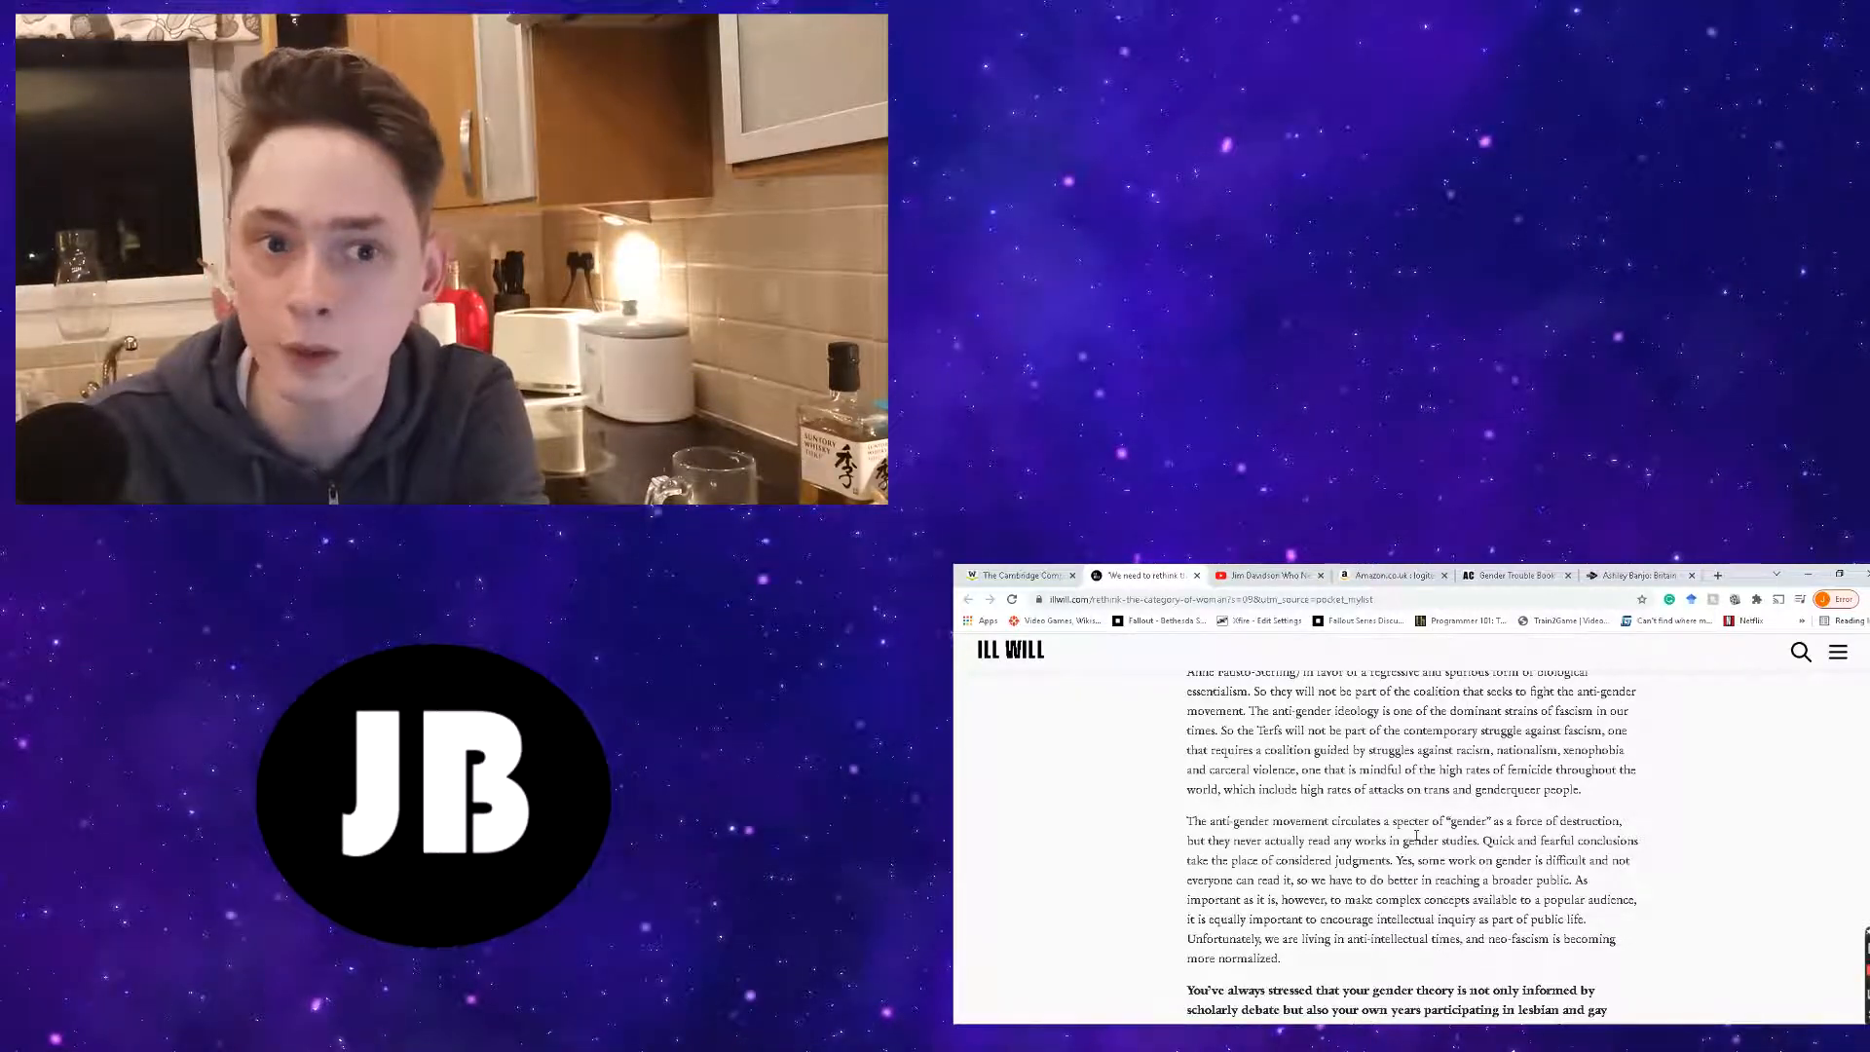
scroll("down", 3)
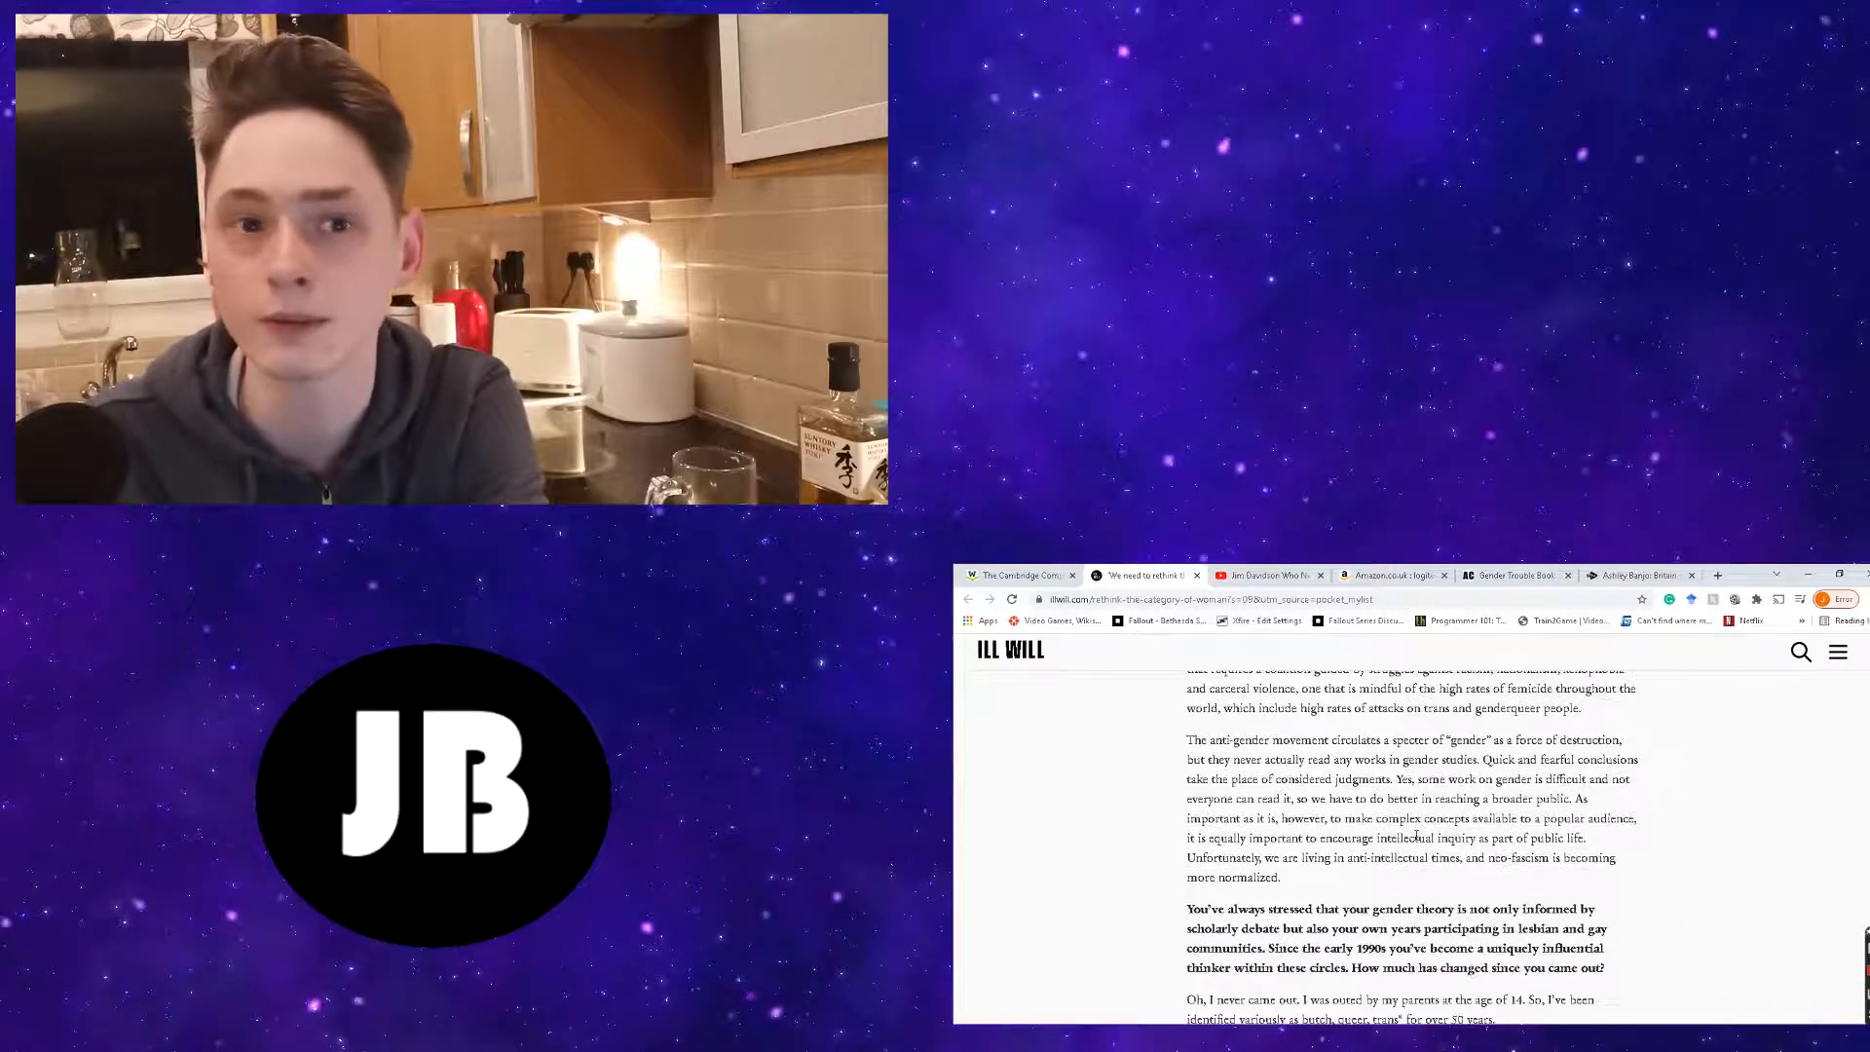
scroll("down", 3)
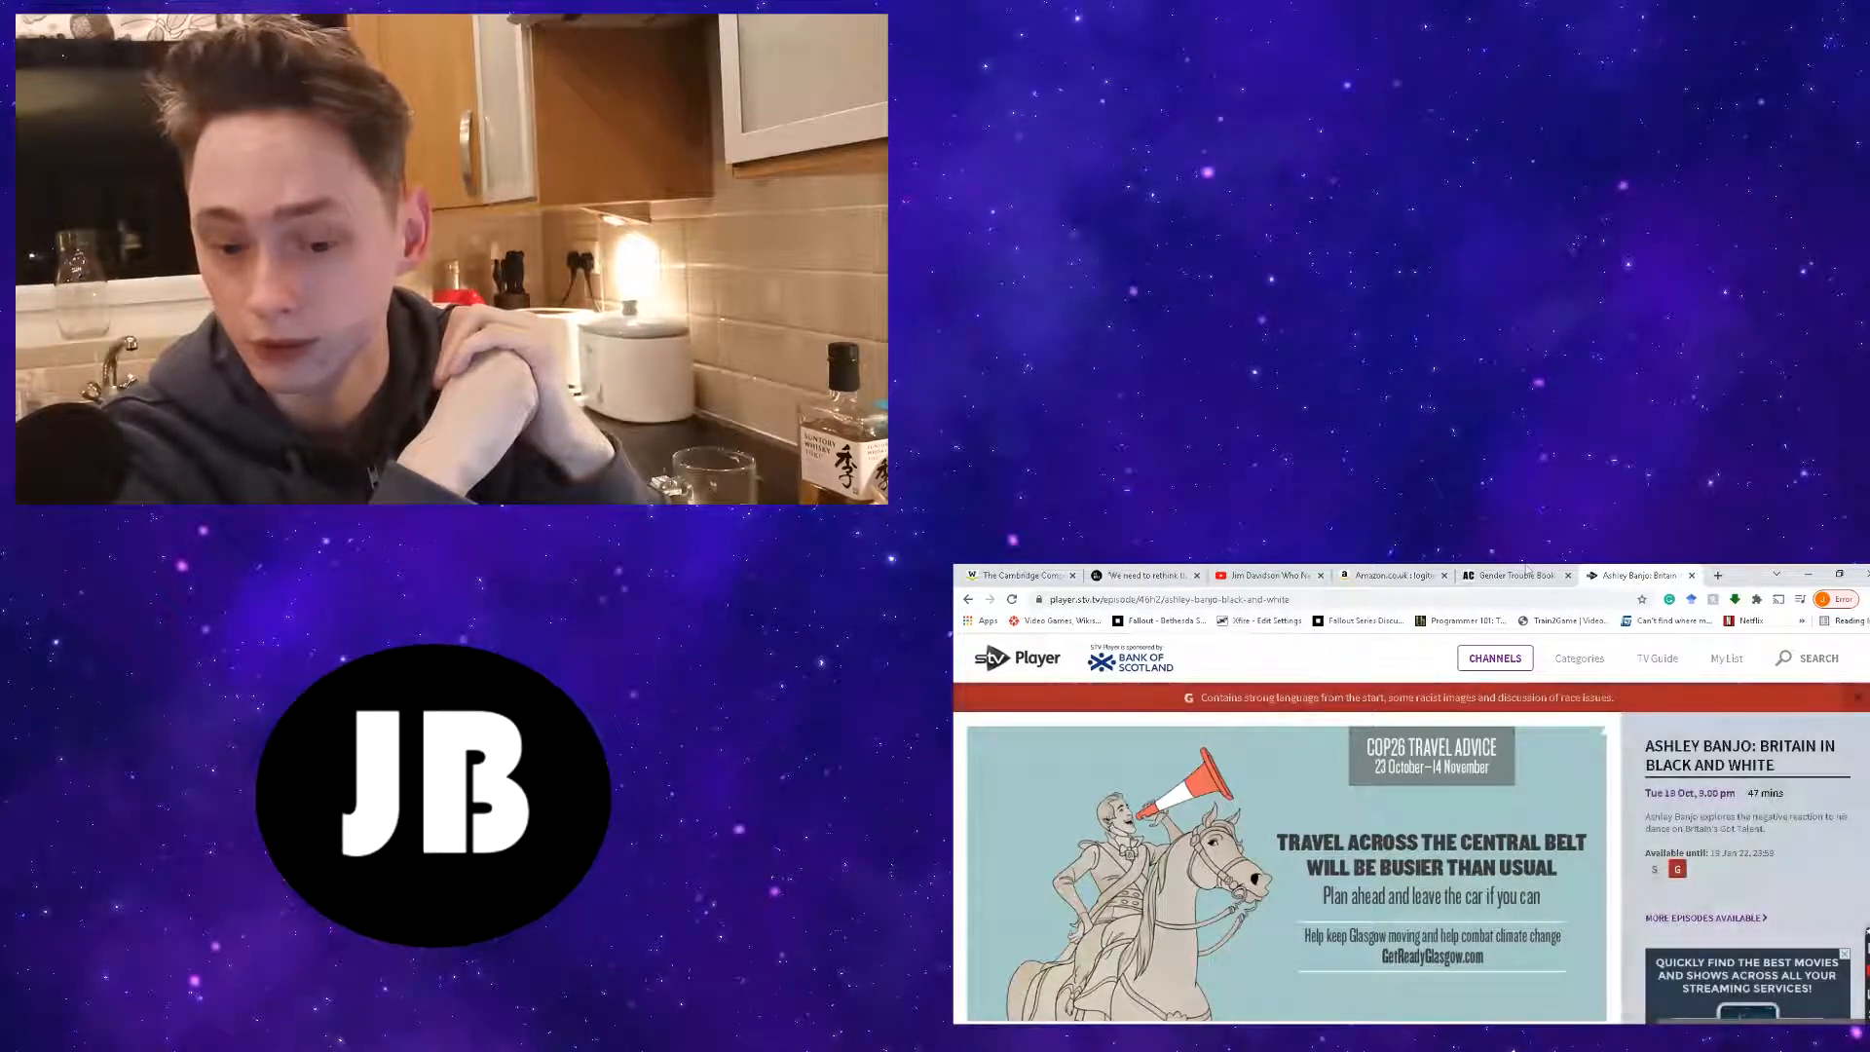
- Switch from the STV Player Ashley Banjo tab to the Gender Trouble Book Summary tab on Allen Cheng's site
left_click(1511, 575)
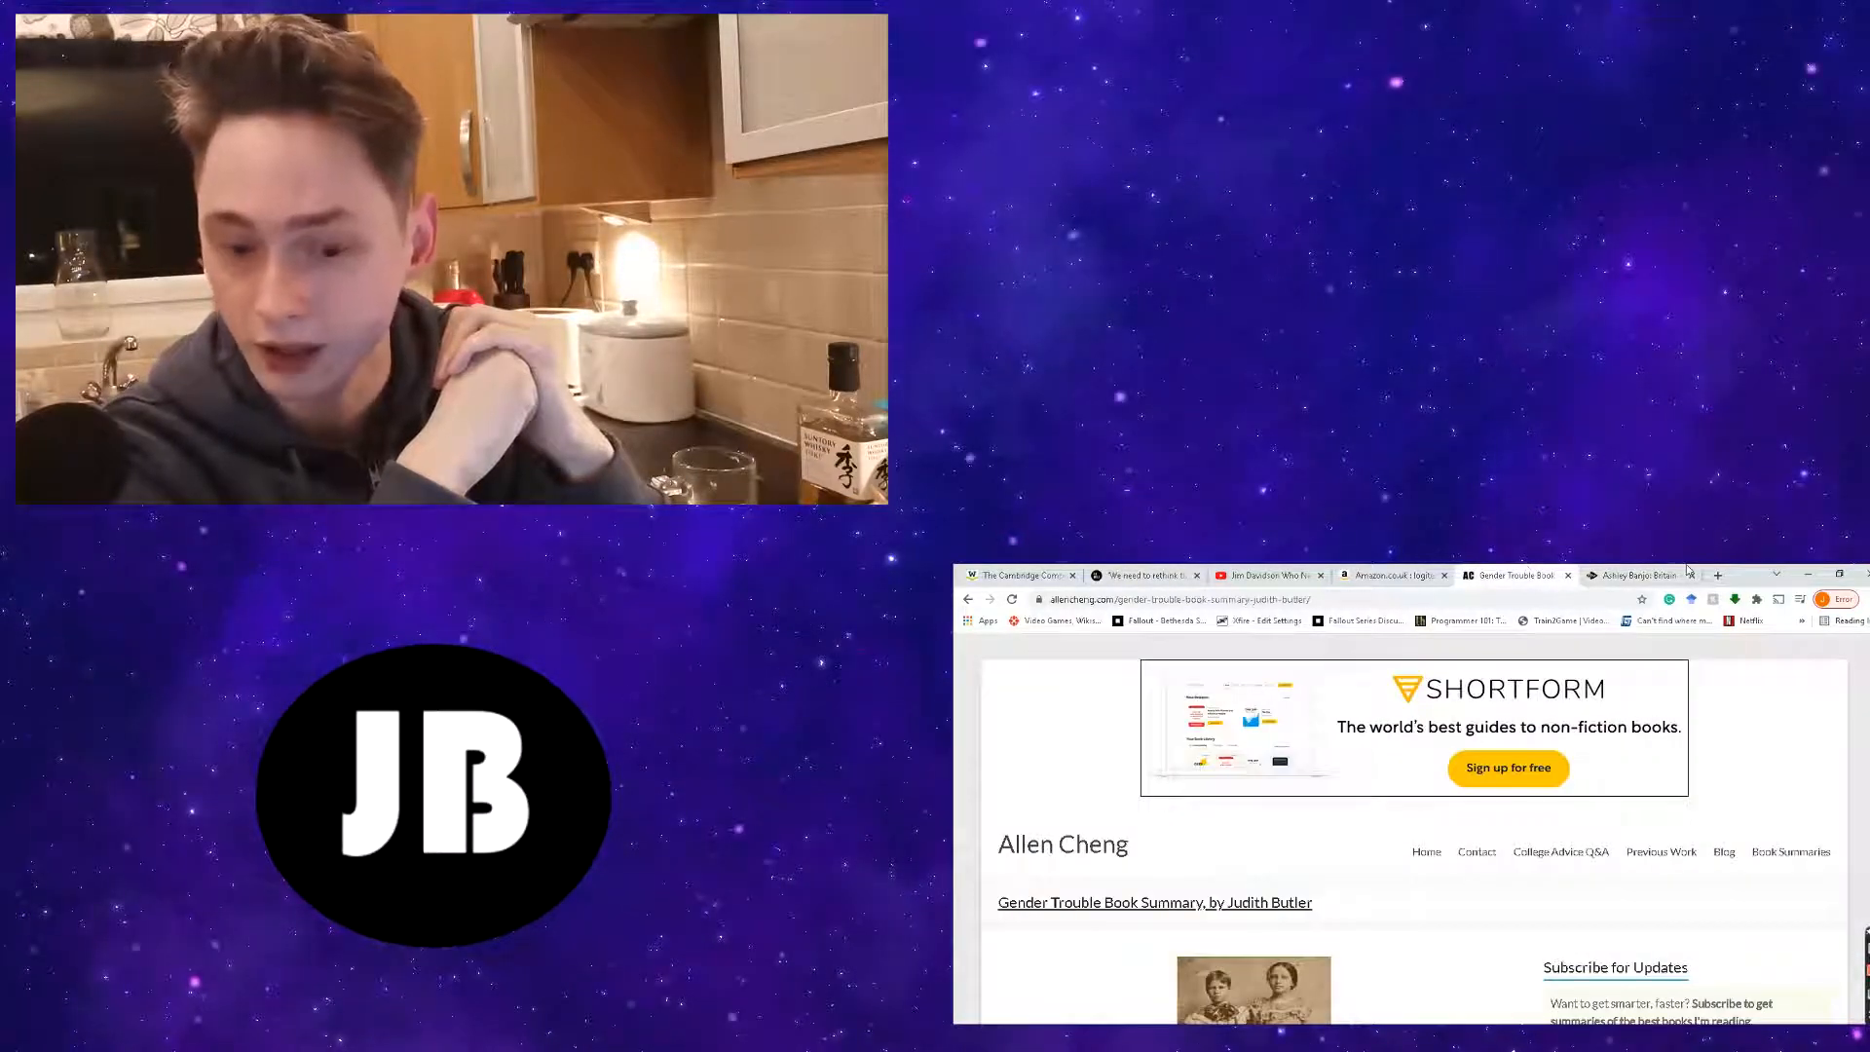